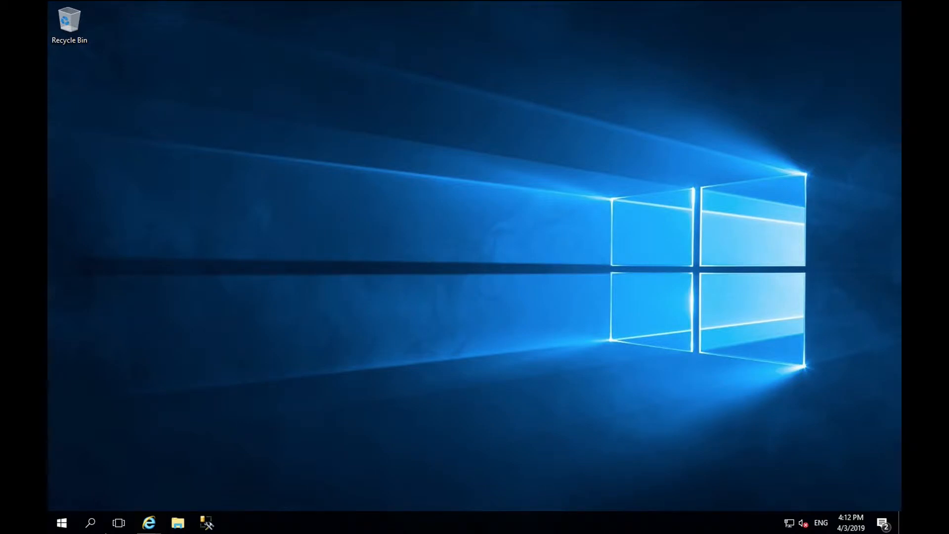
Download the x64 msodbcsql.msi installer for ODBC Driver 13.1 in Internet Explorer
click(148, 523)
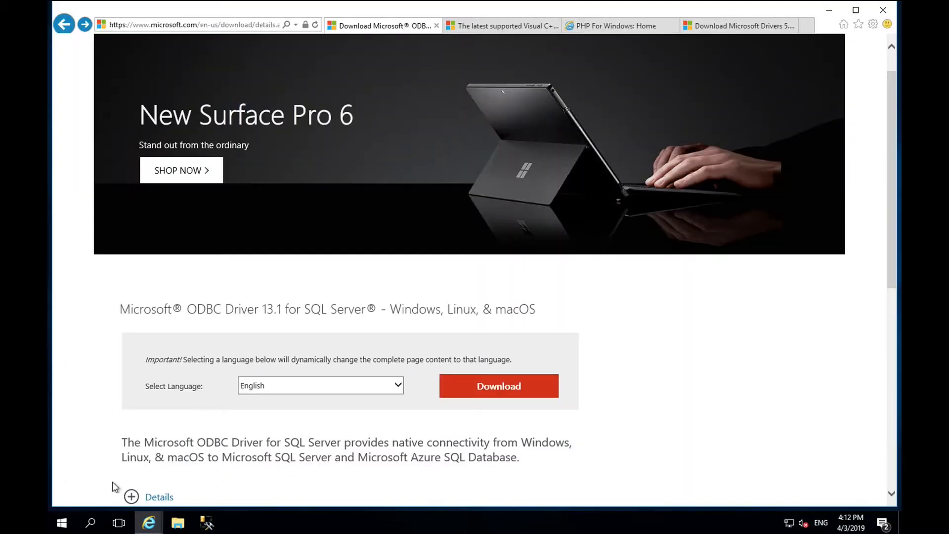
click(498, 385)
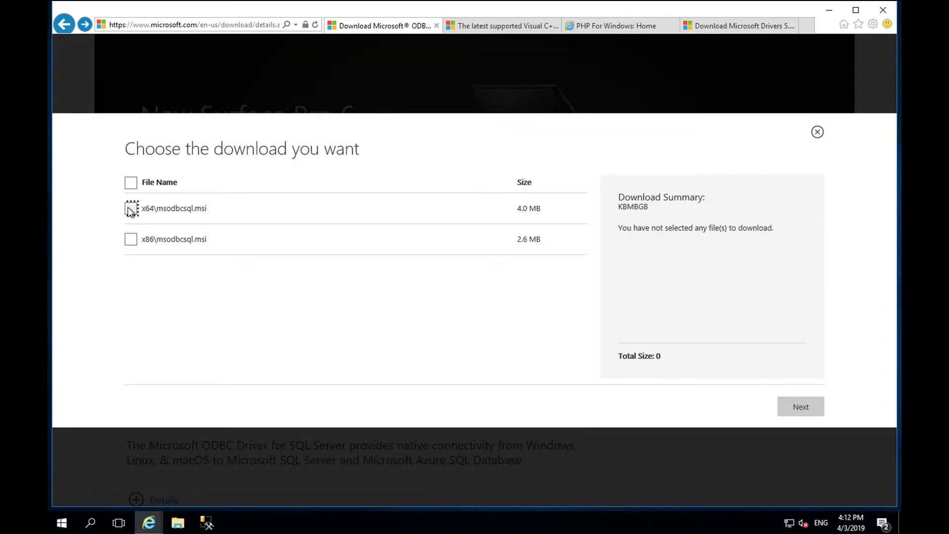
click(130, 208)
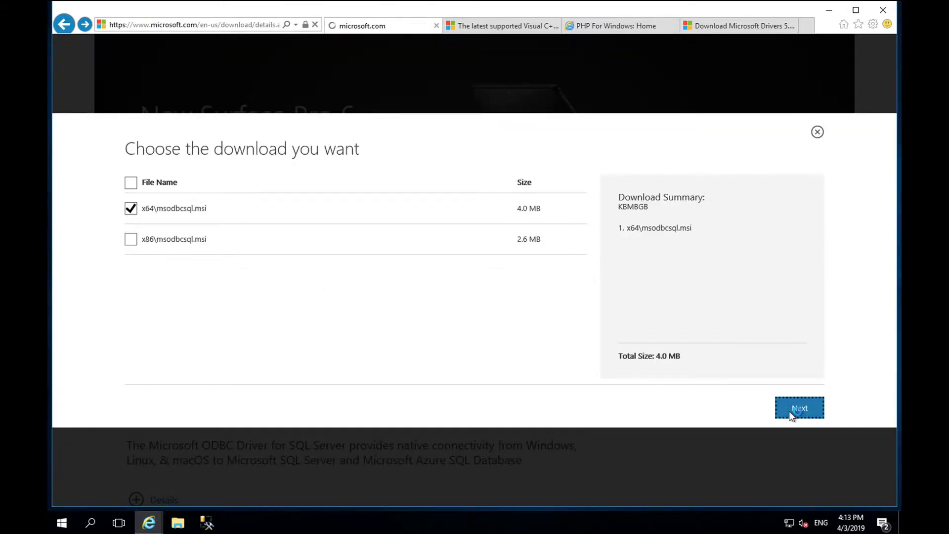
click(799, 407)
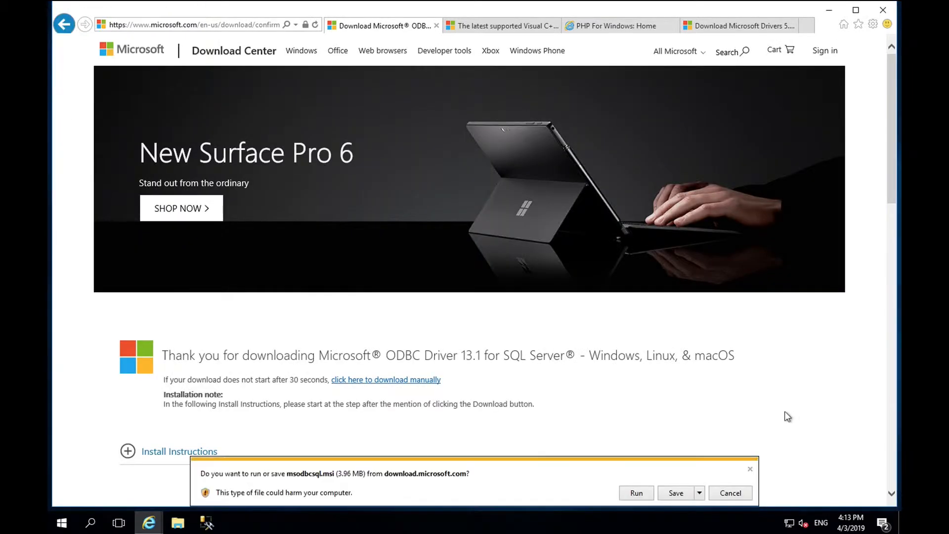
Run the ODBC driver setup and continue past the welcome and Feature Selection pages with defaults
click(635, 493)
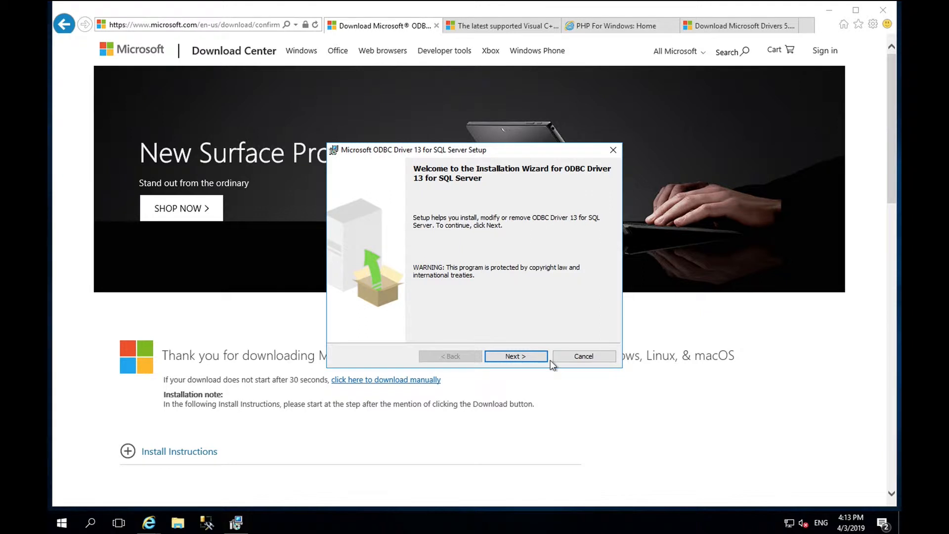
click(515, 356)
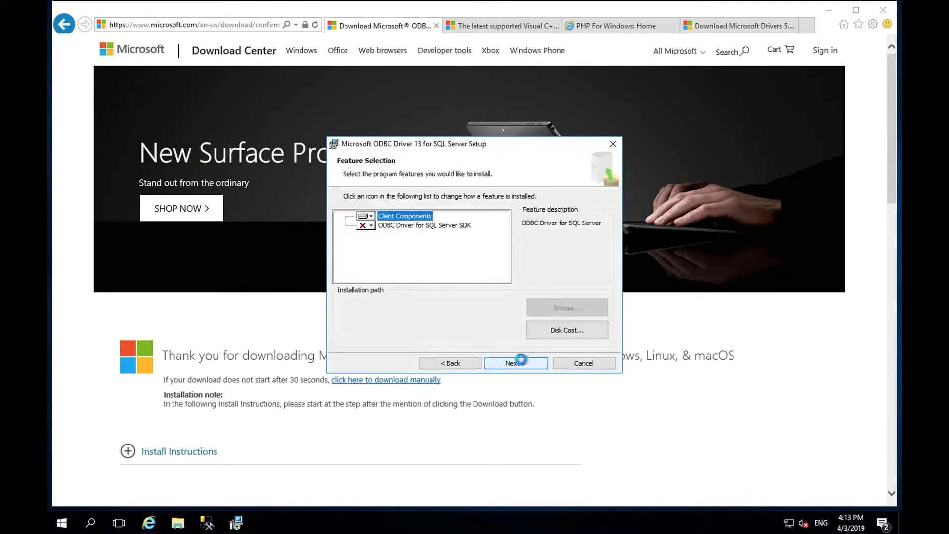
click(512, 363)
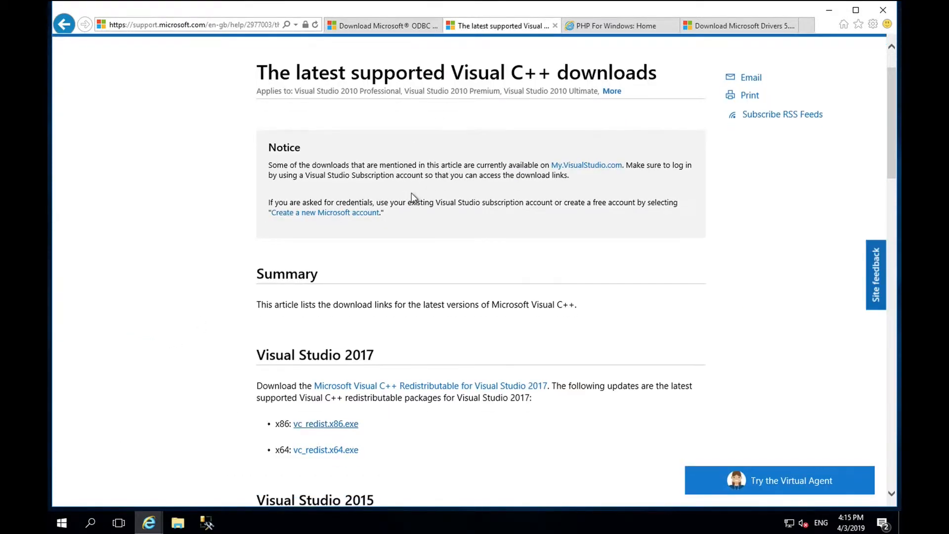
mouse_move(360, 440)
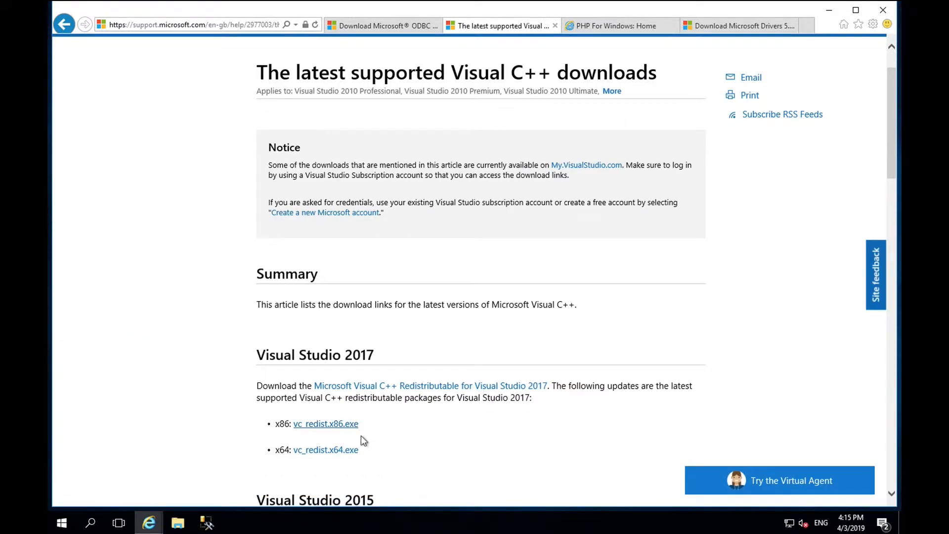
Download and install vc_redist.x86.exe, the Visual C++ 2017 Redistributable, accepting its license
click(326, 423)
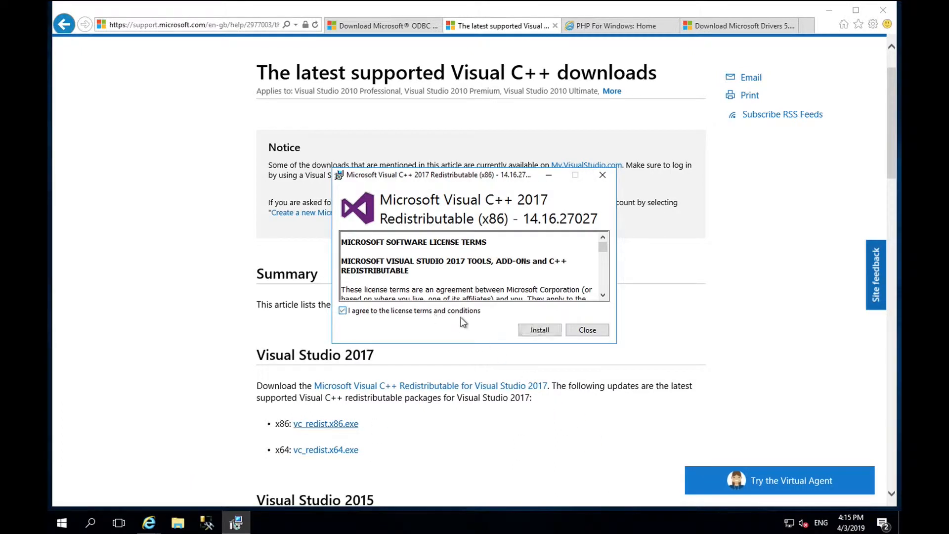
click(538, 329)
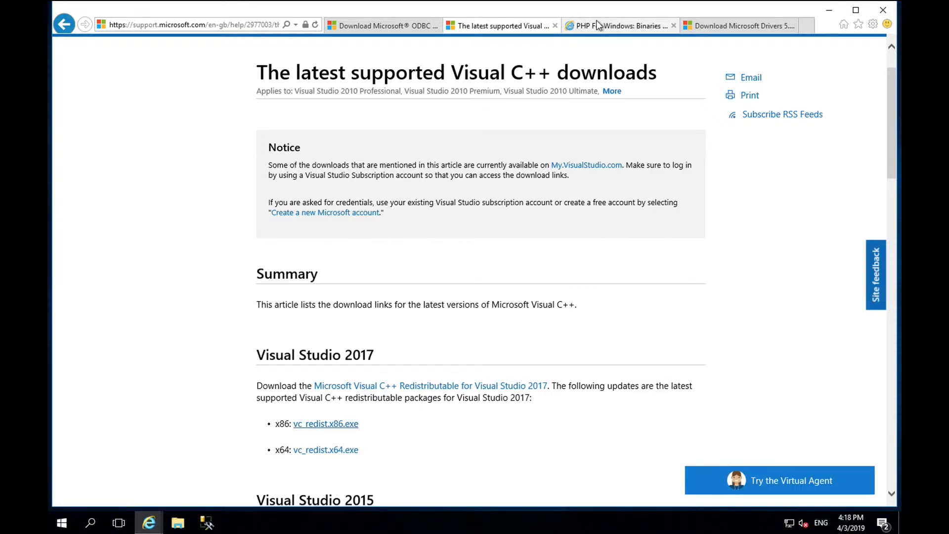
Save the VC15 x86 Non Thread Safe PHP 7.2.17 zip from windows.php.net to Downloads
click(618, 25)
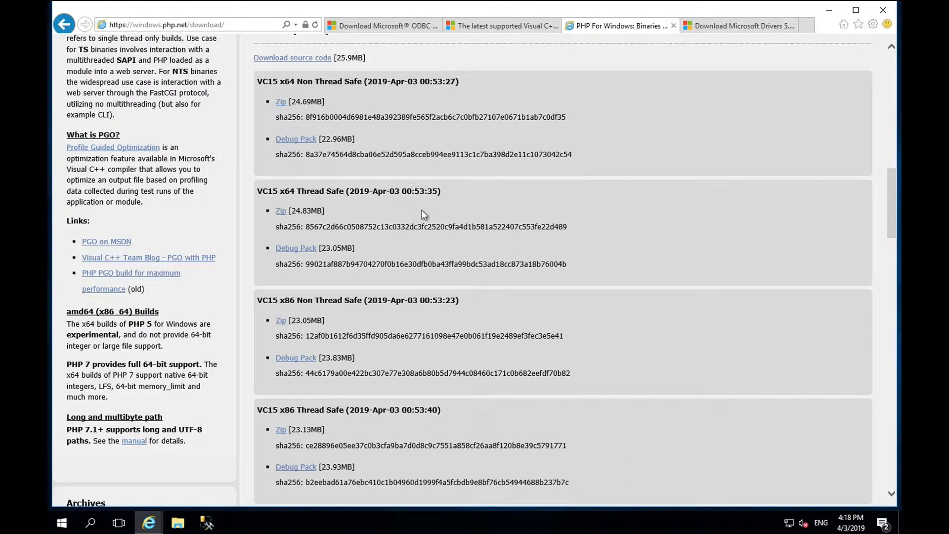
mouse_move(383, 294)
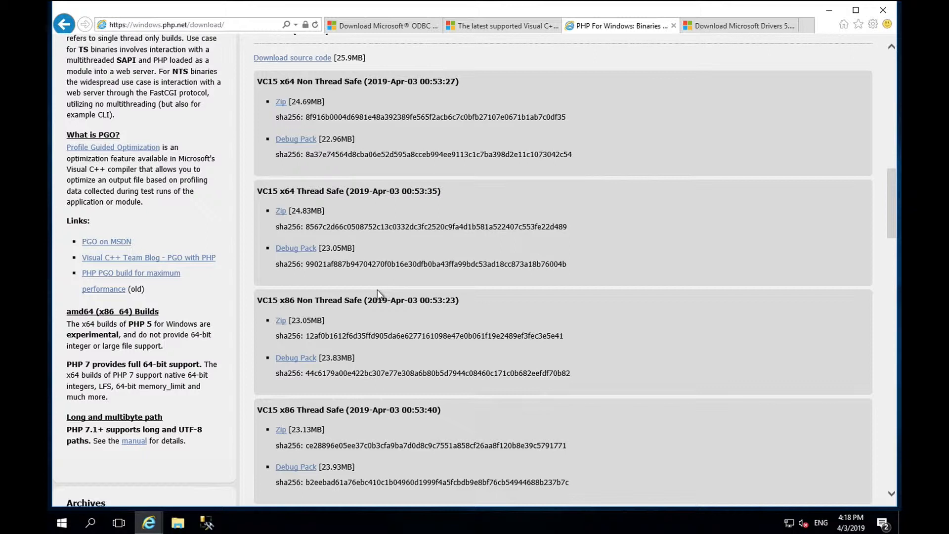
mouse_move(302, 321)
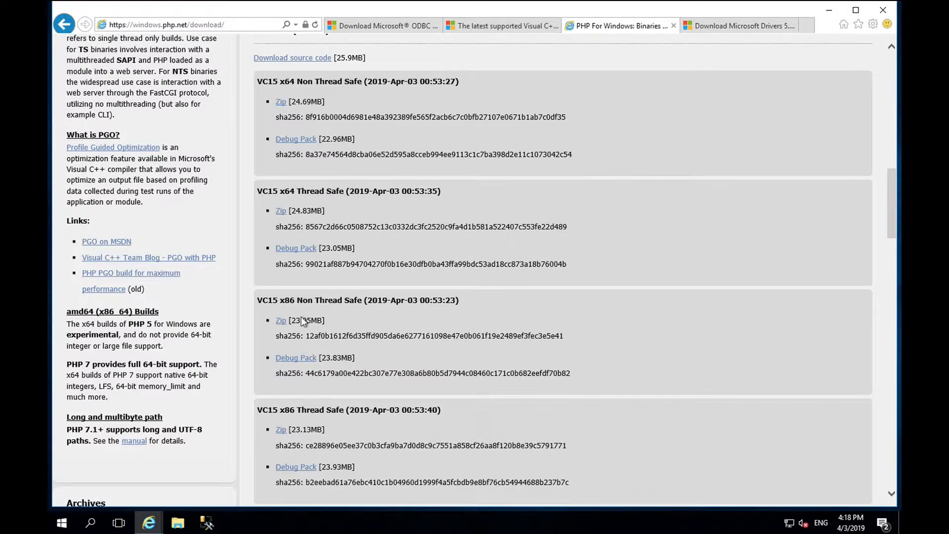
click(280, 320)
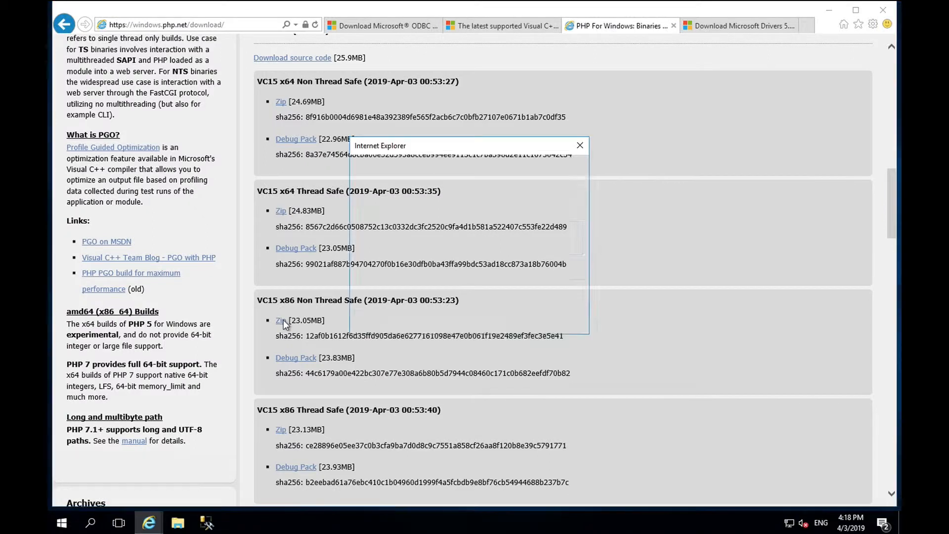
click(280, 321)
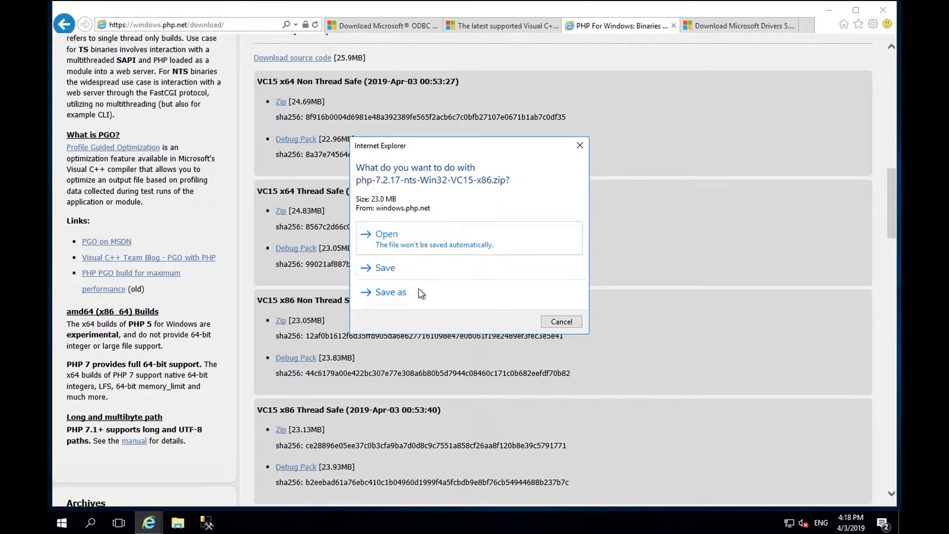
click(385, 268)
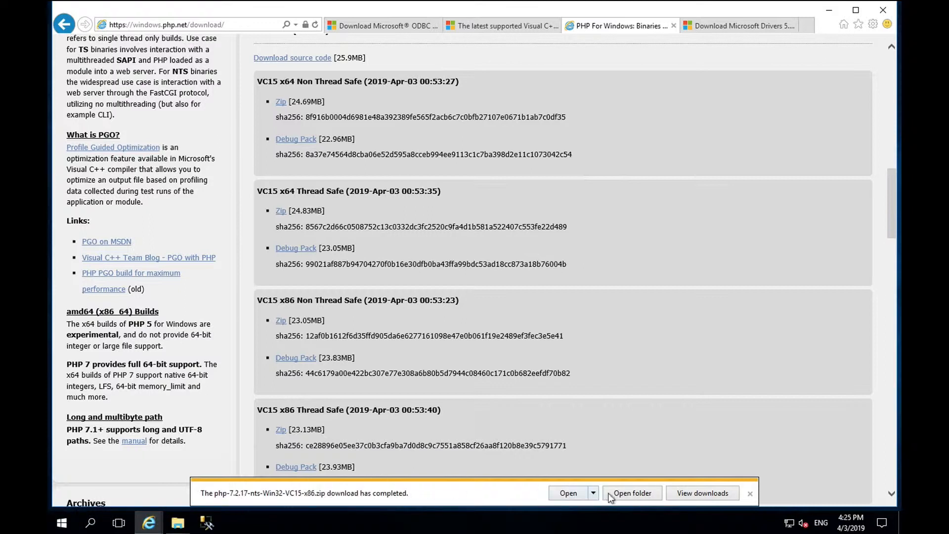
Extract all files from the PHP zip into the suggested Downloads folder
click(632, 493)
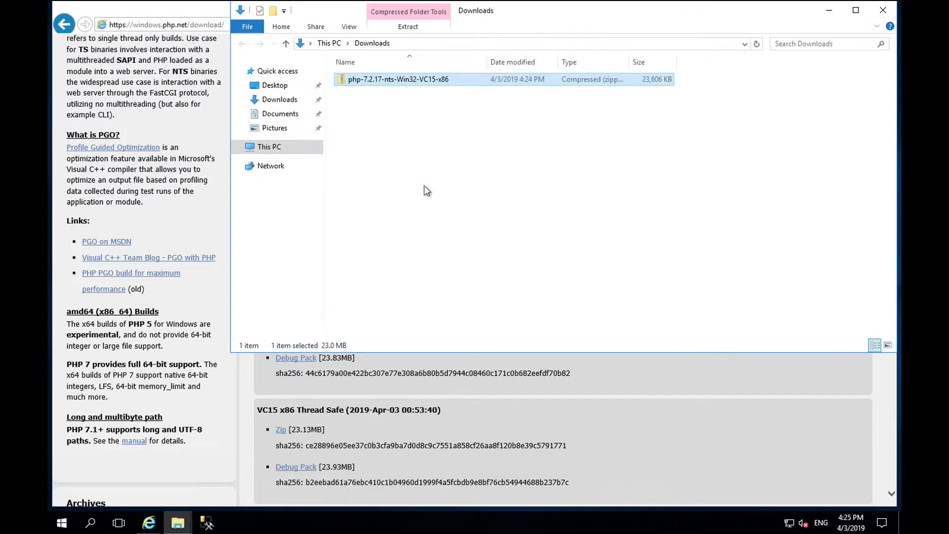
click(407, 26)
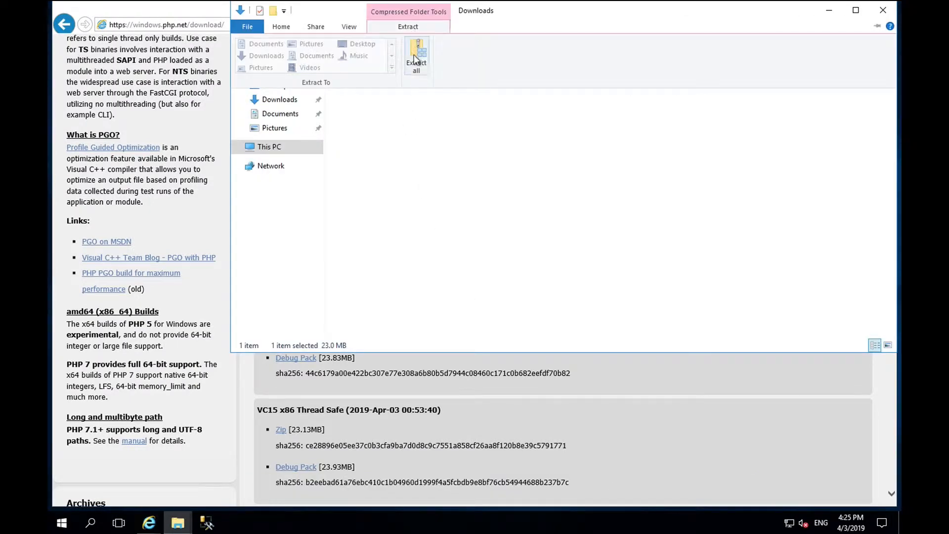
click(416, 58)
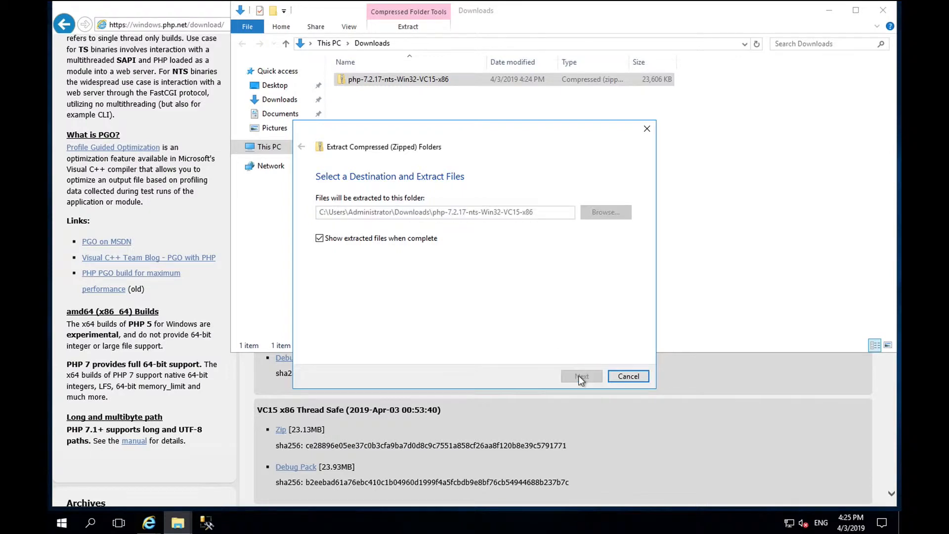
click(581, 376)
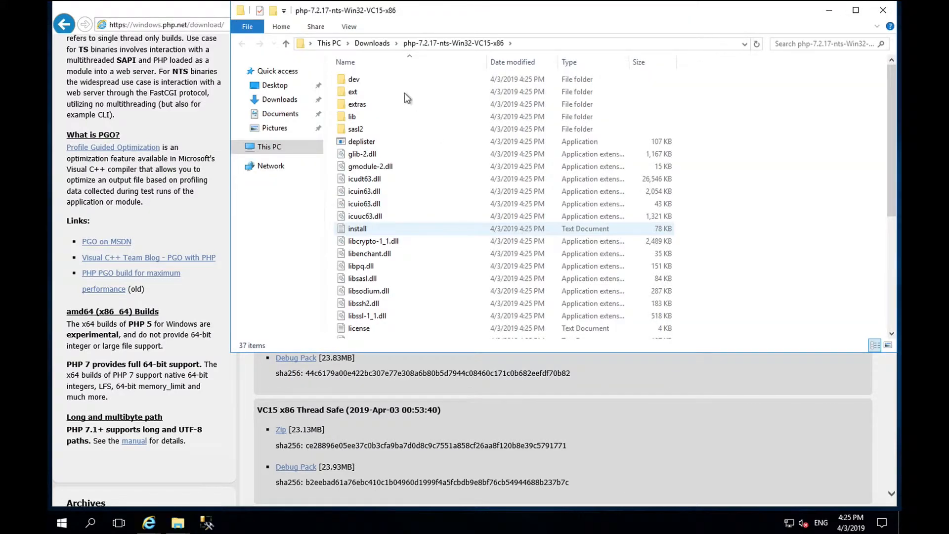
Rename the extracted PHP folder in Downloads to php
click(285, 43)
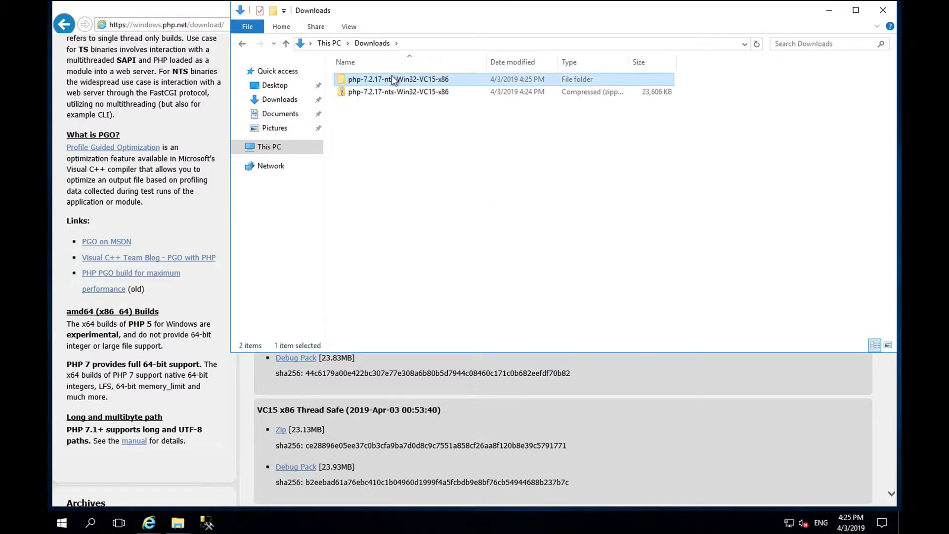
click(393, 79)
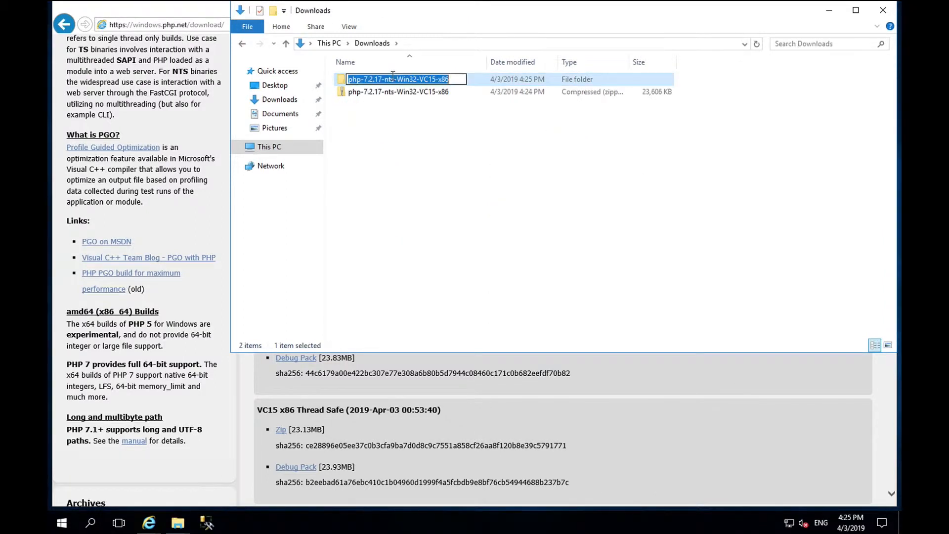
text(php)
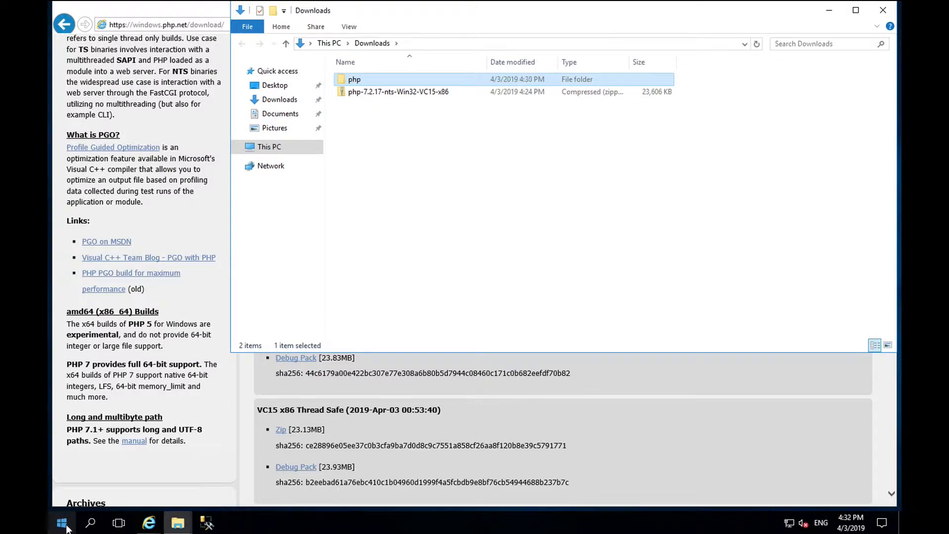
mouse_move(456, 179)
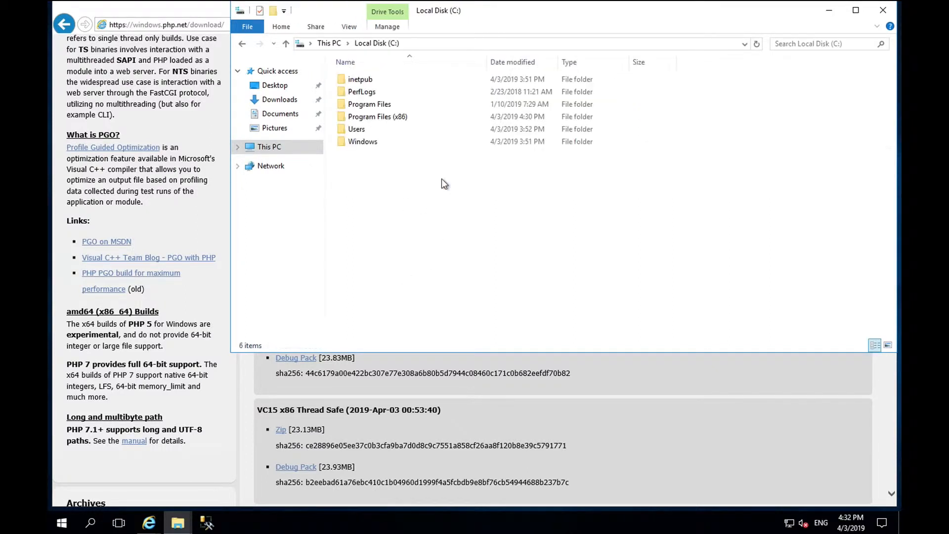
In C:\Program Files (x86)\php, make a copy of php.ini-production named php.ini
double_click(378, 116)
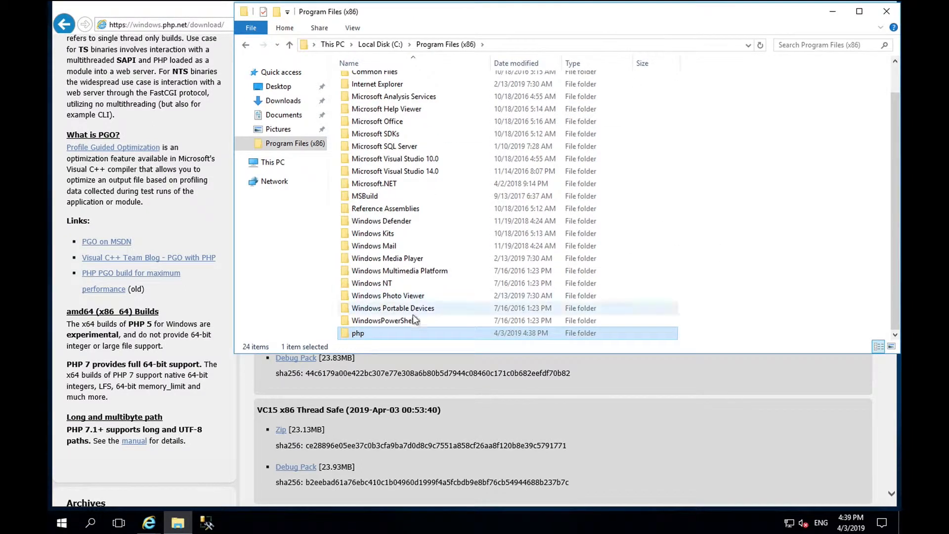
double_click(357, 333)
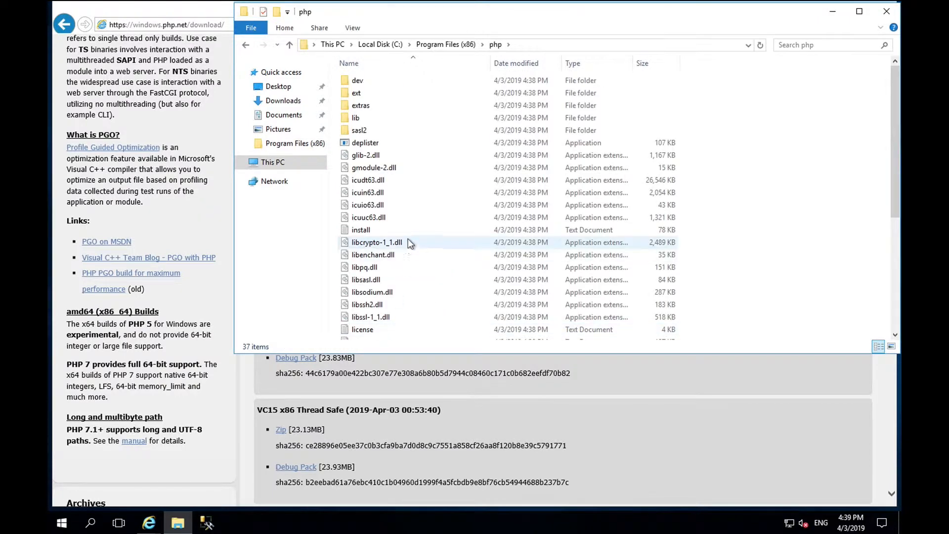
scroll(down, 3)
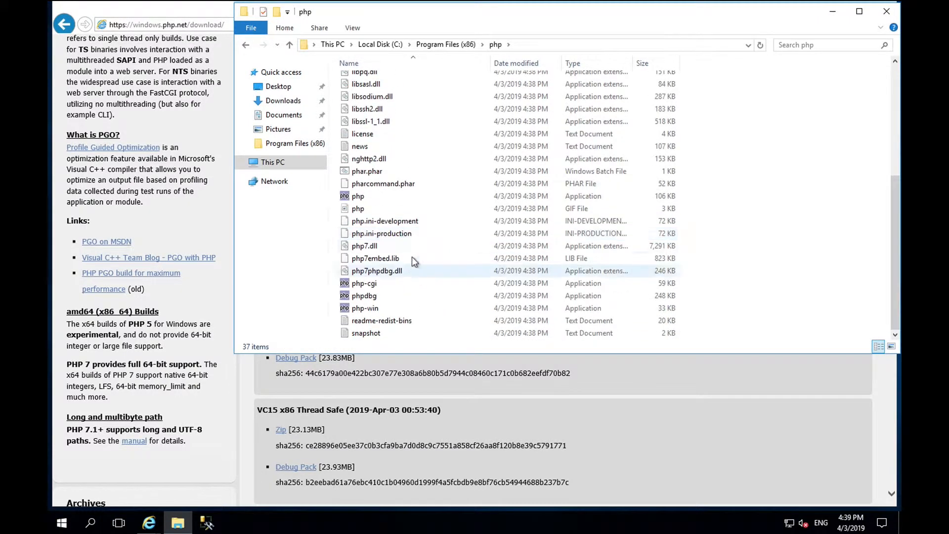
click(381, 233)
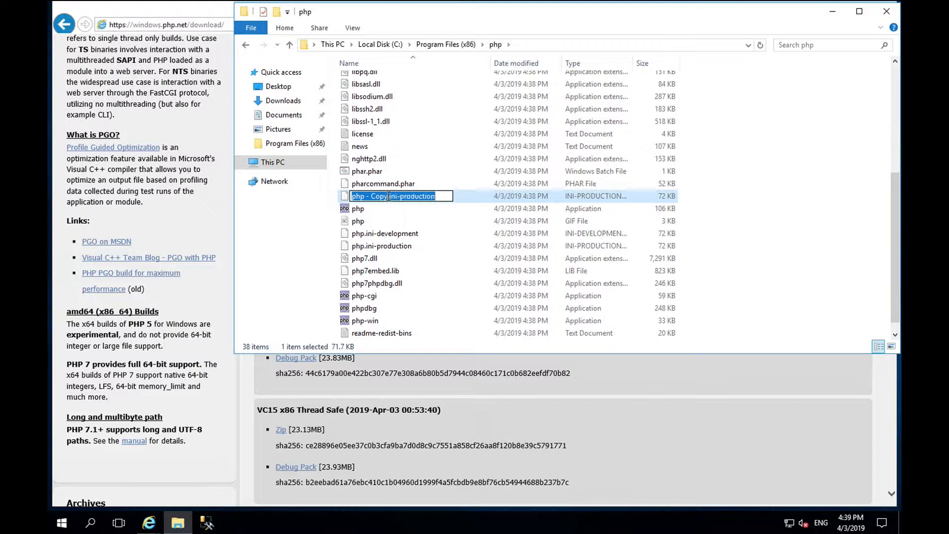
text(php)
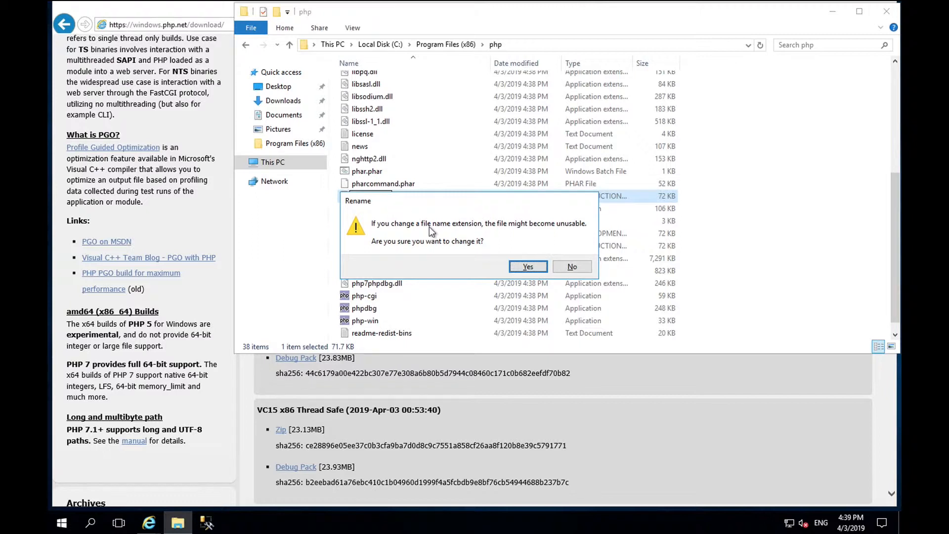
mouse_move(375, 257)
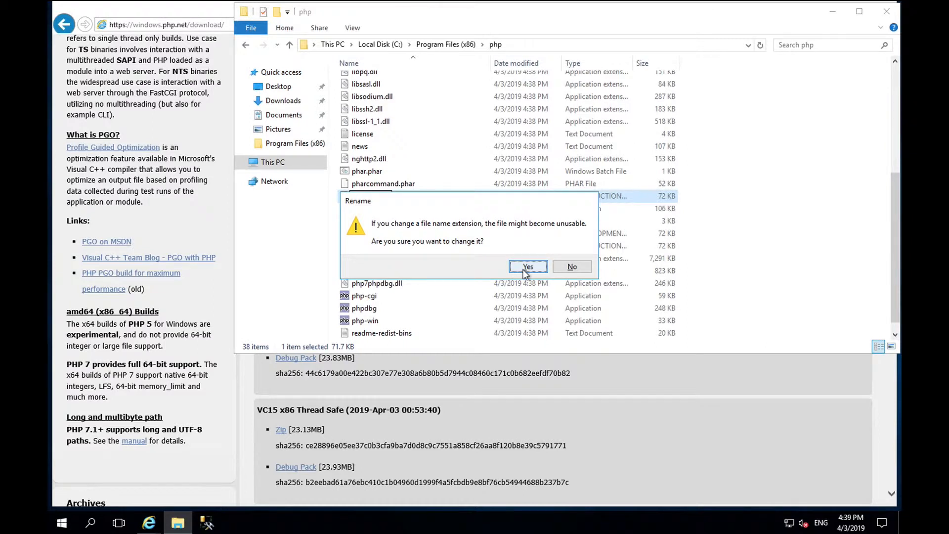
click(527, 267)
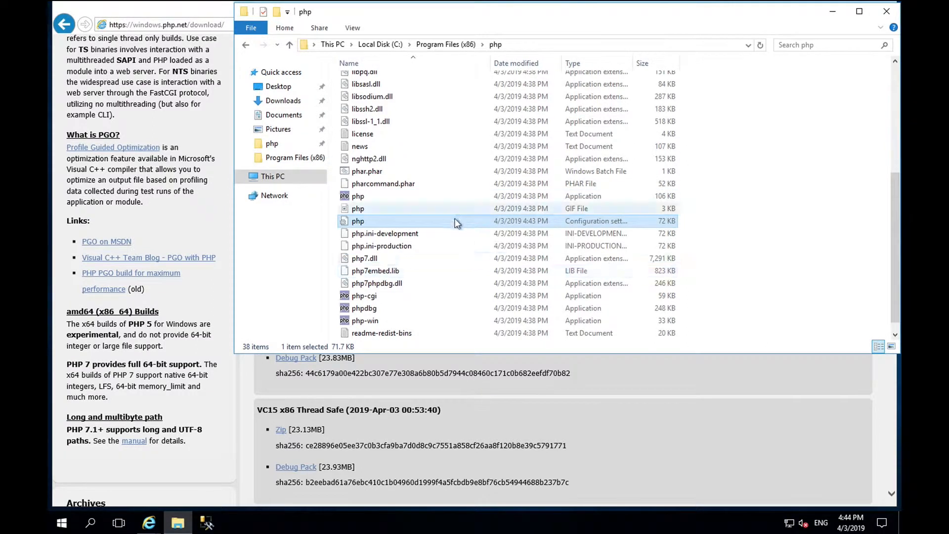
Open php.ini in Notepad, find extension_dir, and add an uncommented extension_dir = "ext" line
double_click(358, 220)
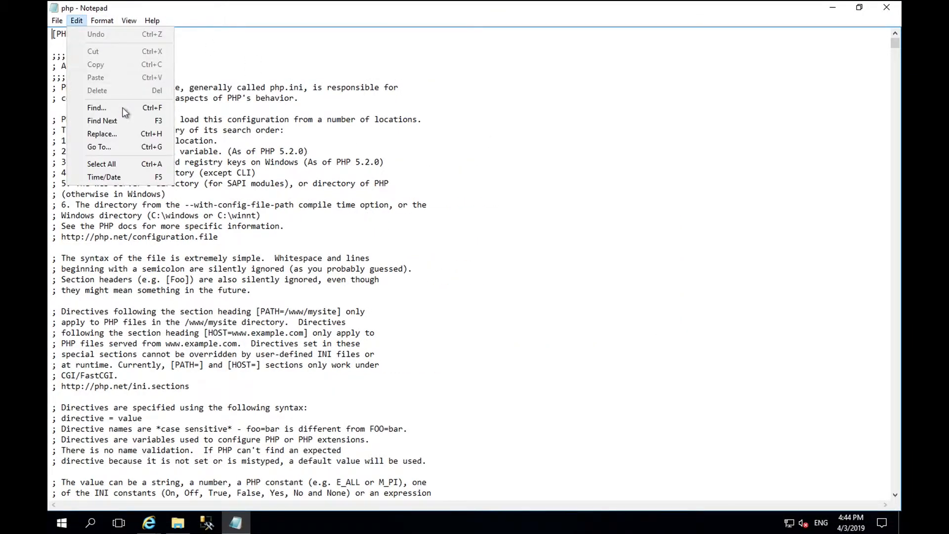
click(95, 107)
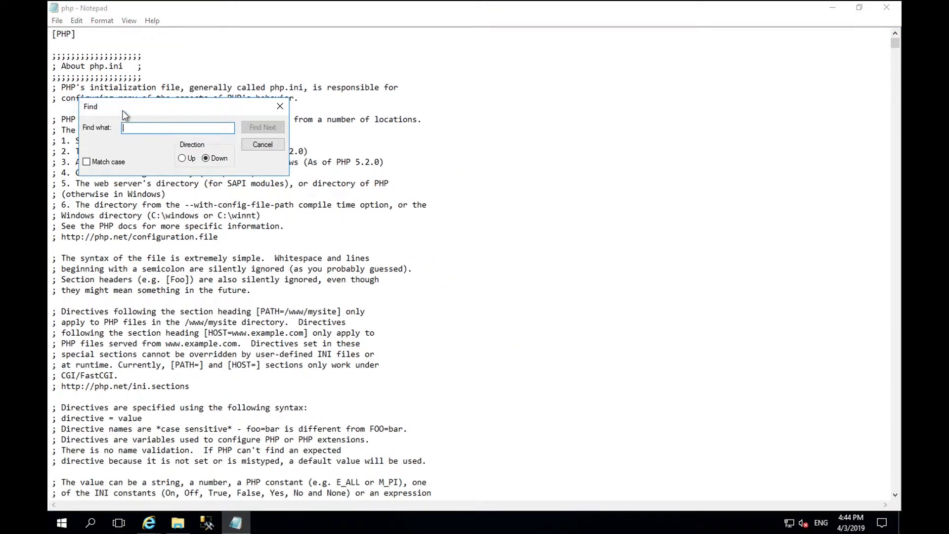
text(exten)
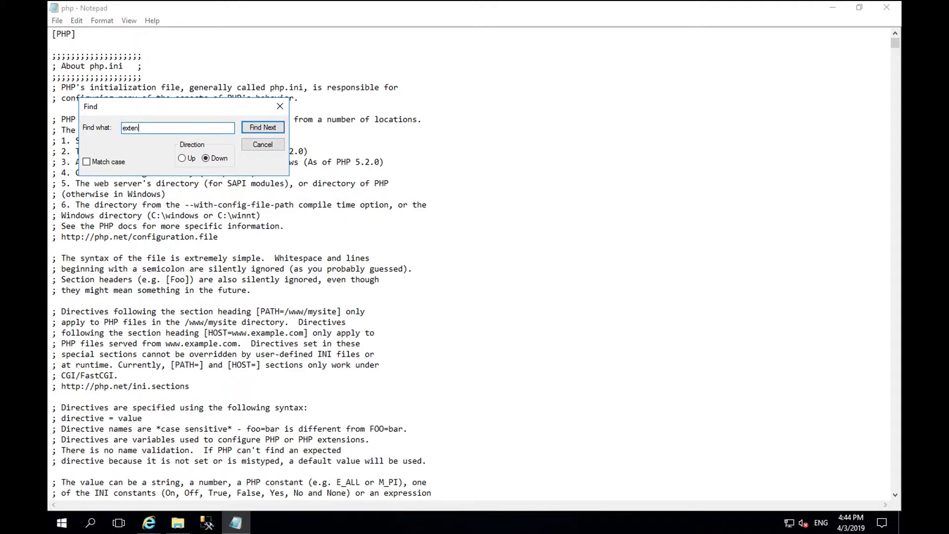
click(262, 127)
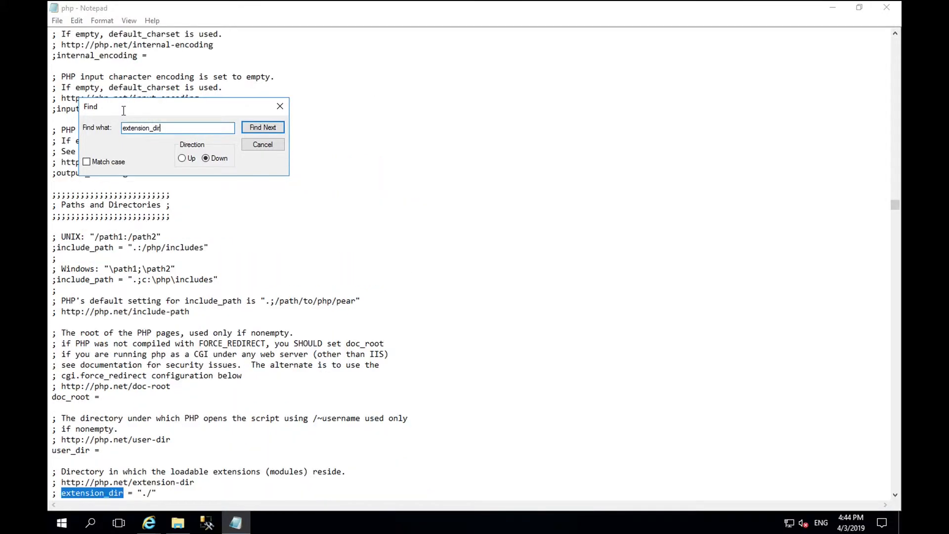
click(263, 144)
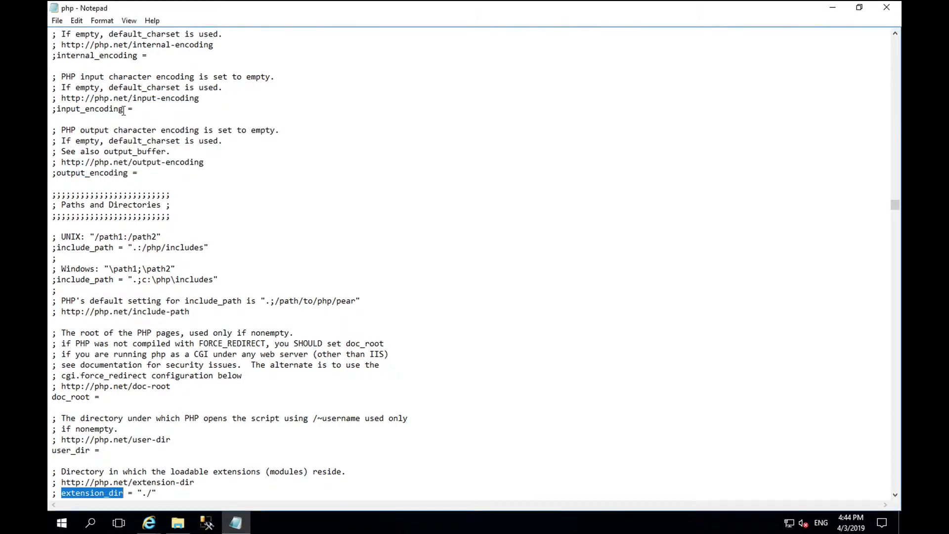
scroll(down, 3)
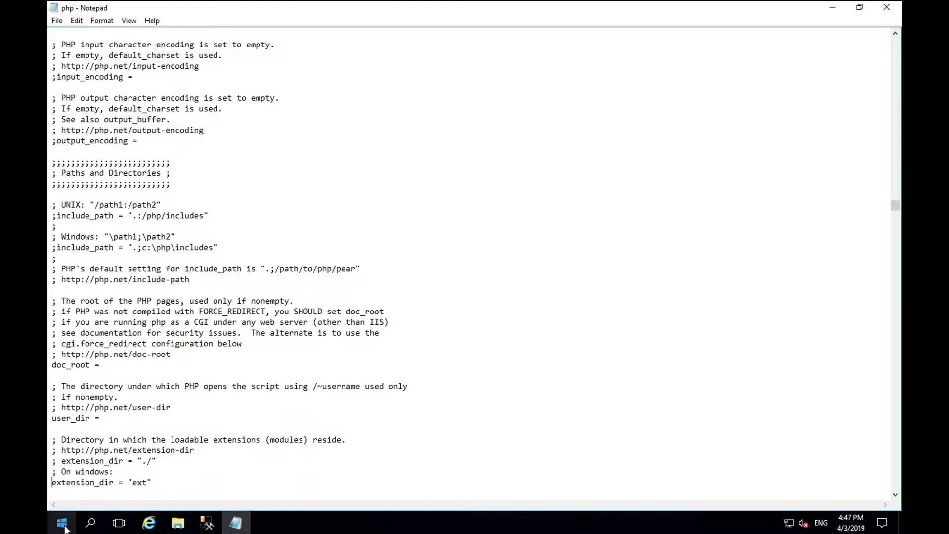
Reach Environment Variables through Control Panel, System and Security, System, Advanced system settings
click(62, 522)
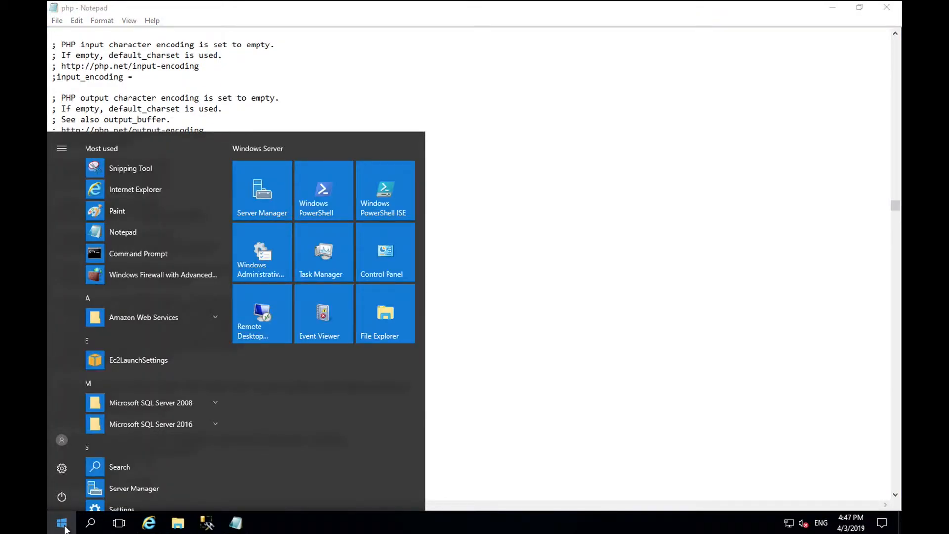
click(381, 251)
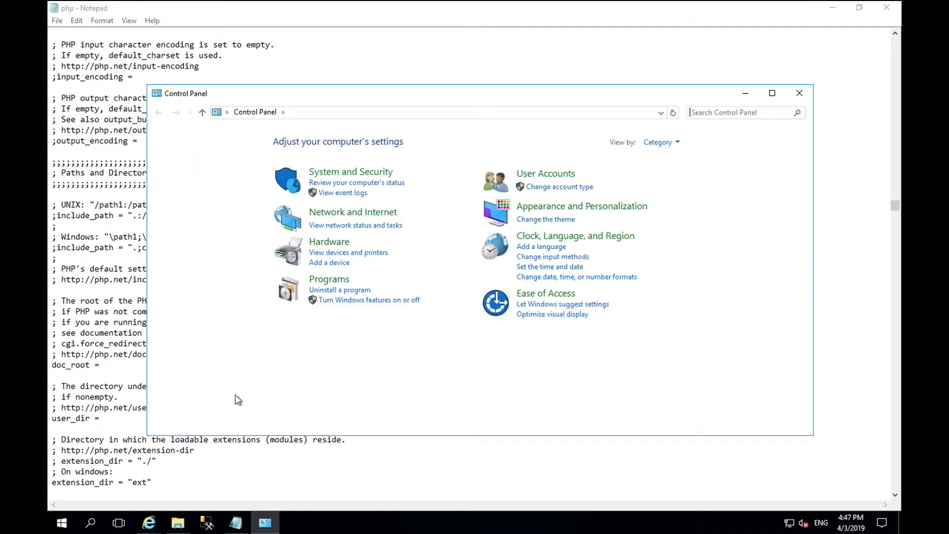
click(349, 171)
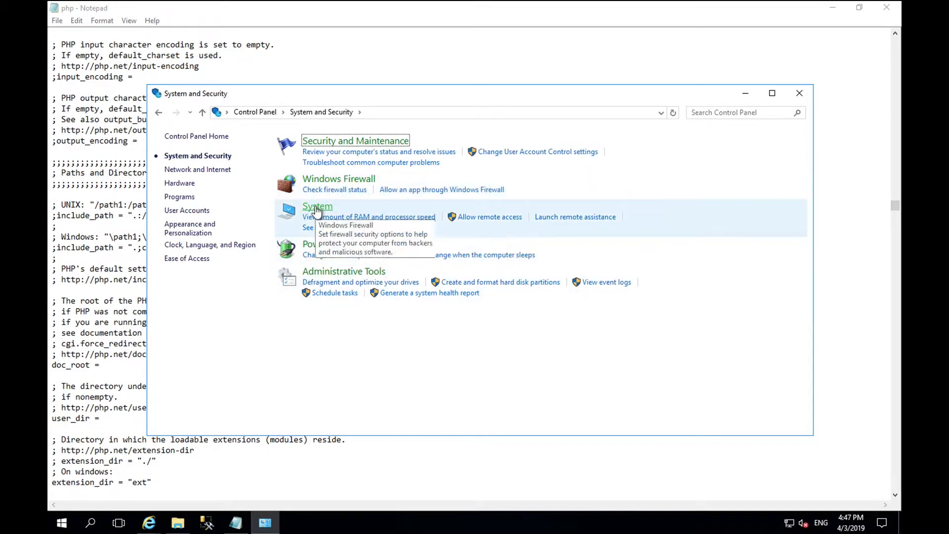
click(318, 207)
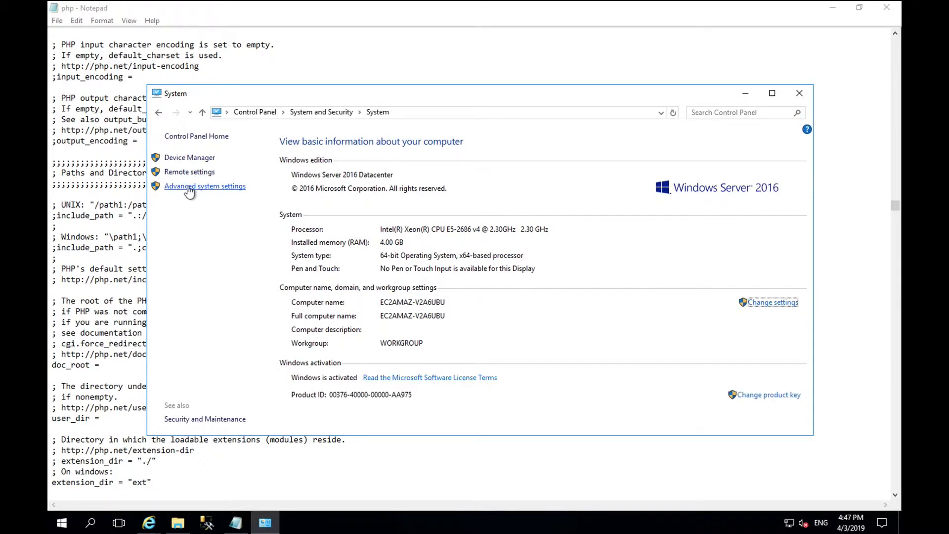
click(205, 186)
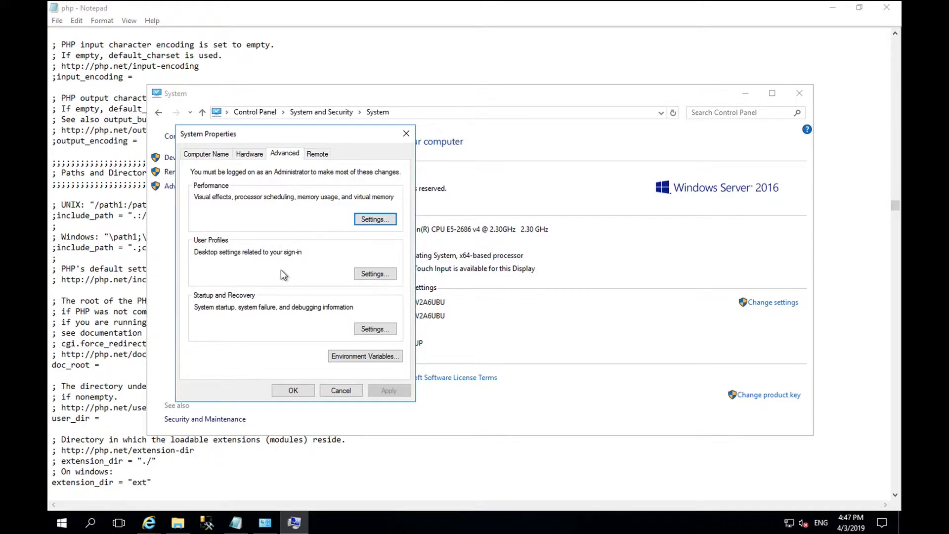
click(365, 356)
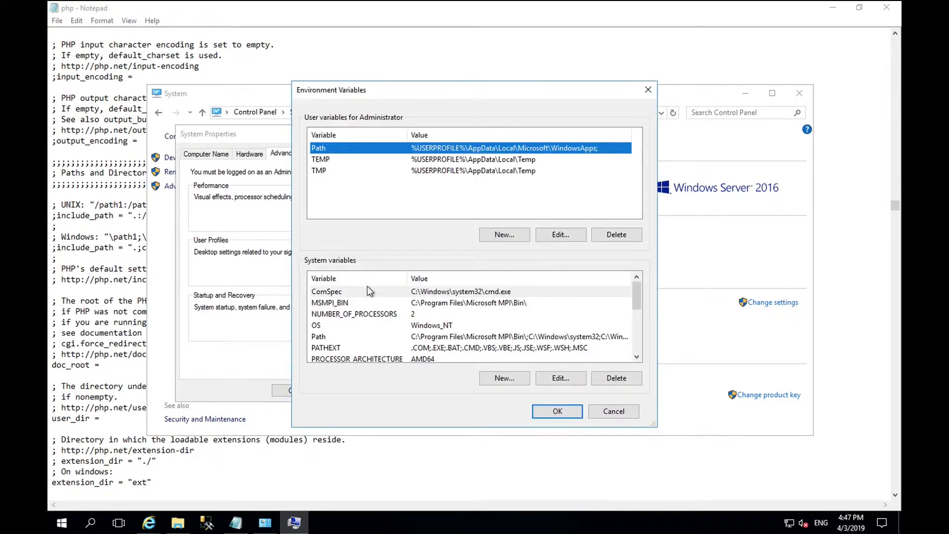
mouse_move(353, 339)
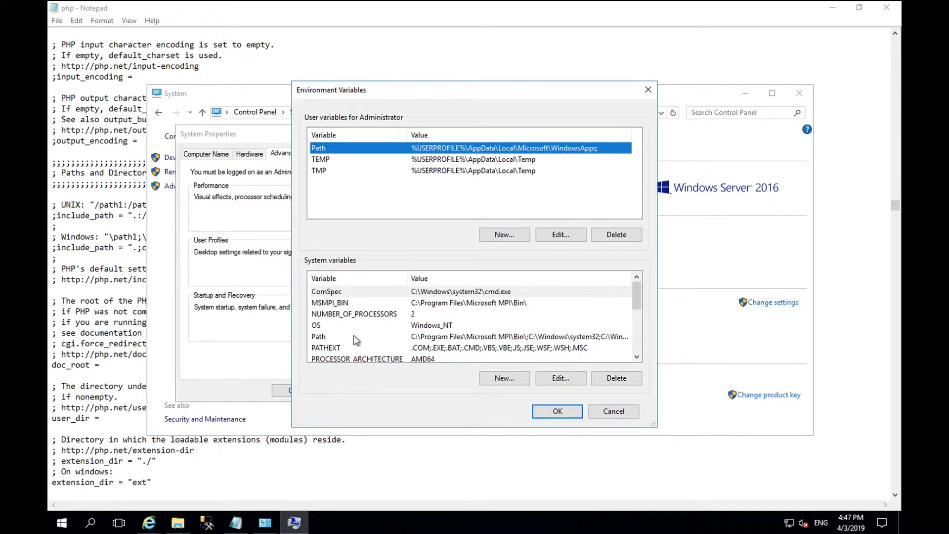
Add C:\Program Files (x86)\php as a new system Path entry and confirm
click(319, 337)
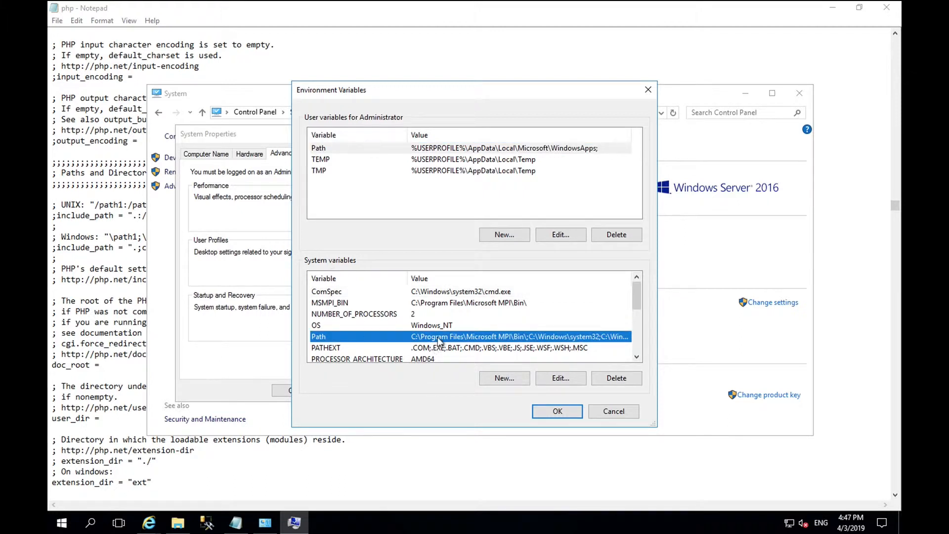
click(560, 377)
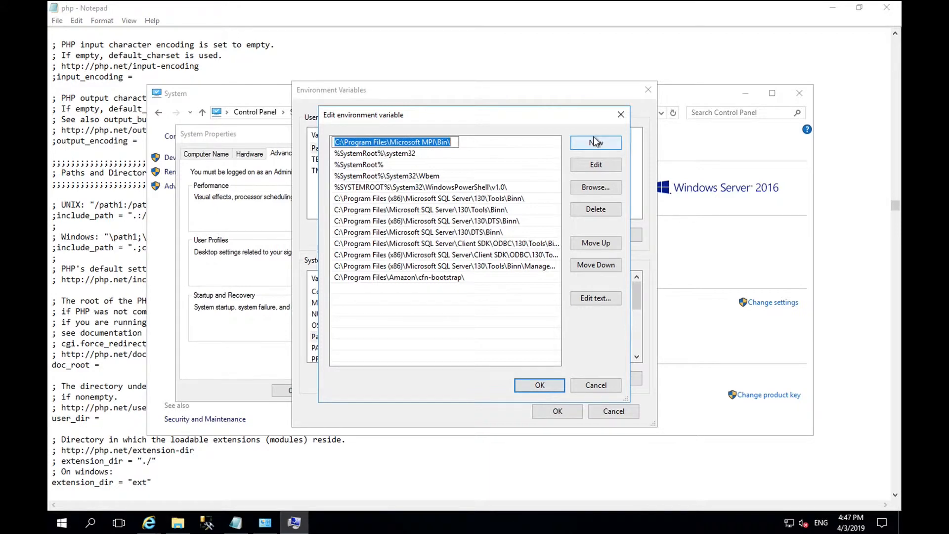
click(595, 142)
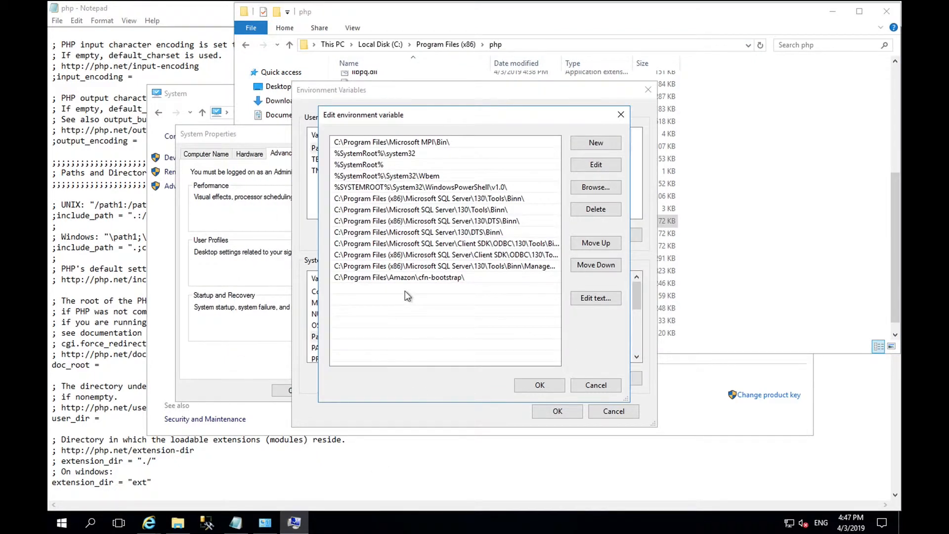
click(595, 143)
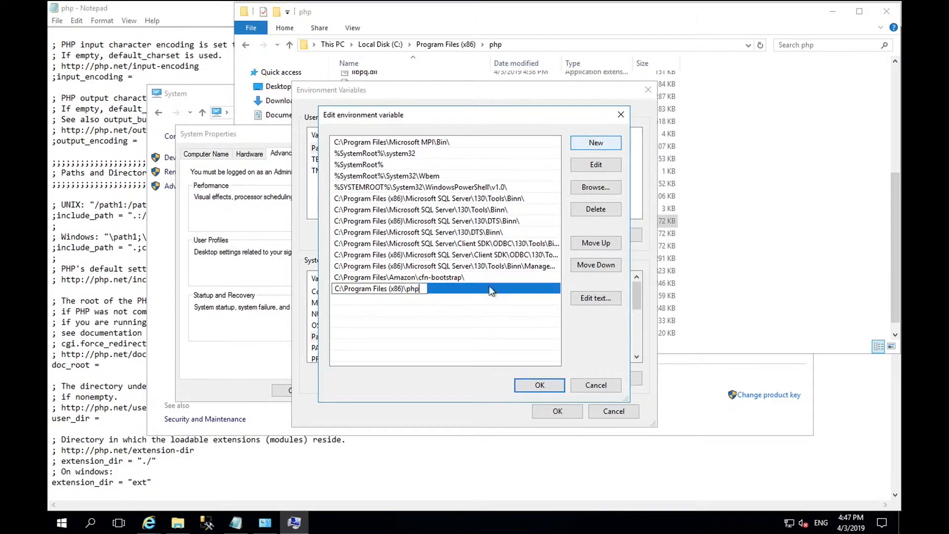
click(539, 385)
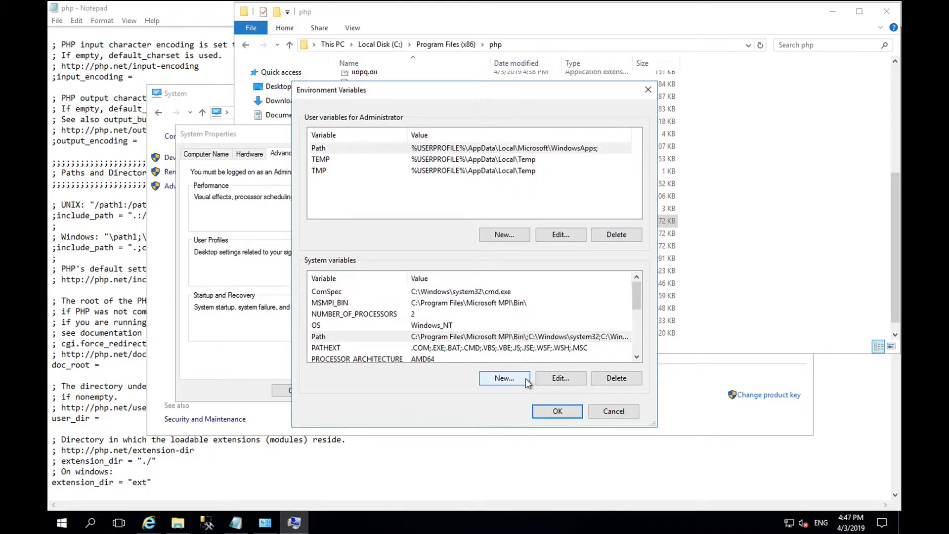
click(556, 411)
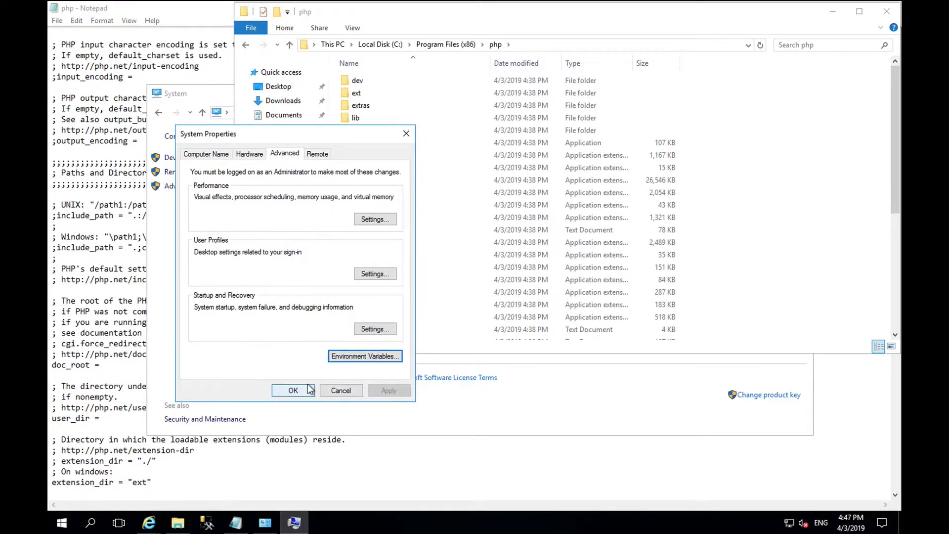
Close System Properties, then run php -v in a new Command Prompt, showing PHP 7.2.17 CLI
click(293, 390)
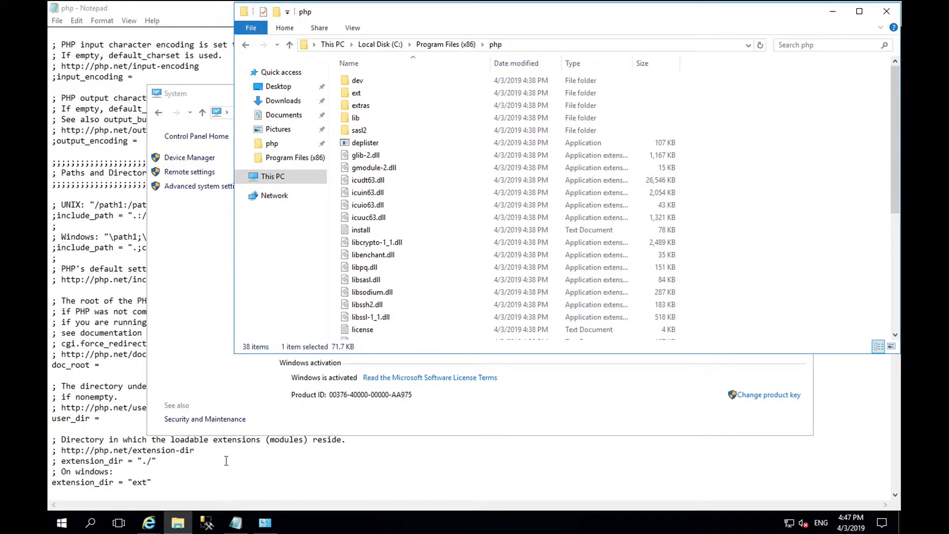
click(60, 522)
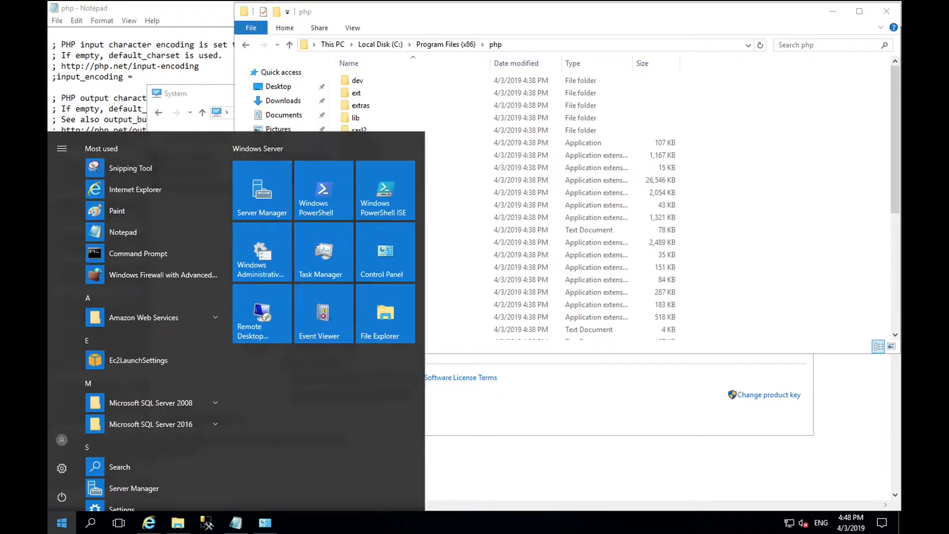
click(138, 253)
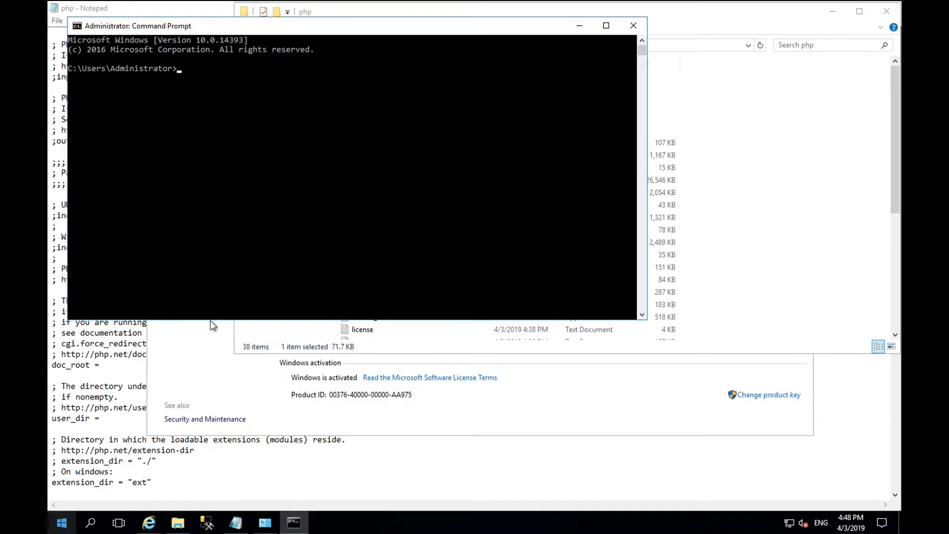
text(php -v)
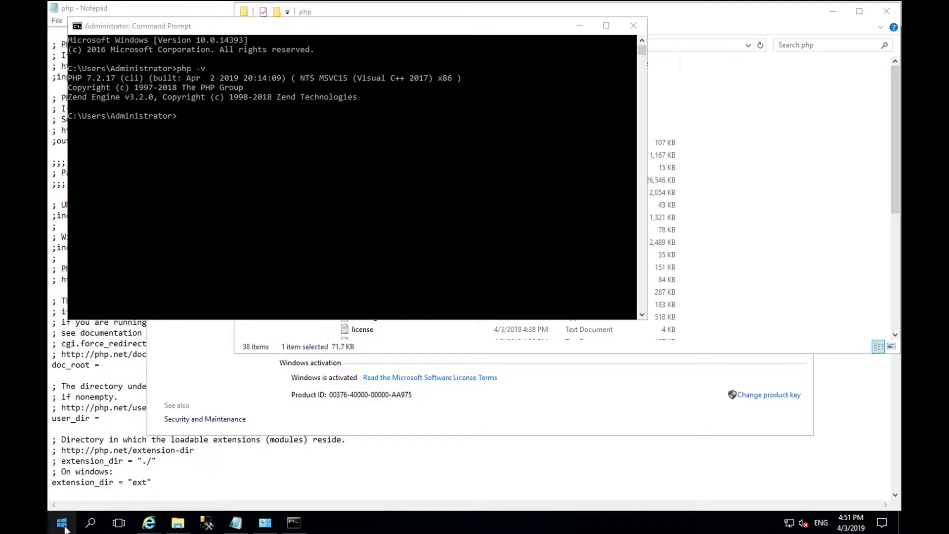
Launch Internet Information Services (IIS) Manager from Windows Administrative Tools in the Start menu
click(62, 522)
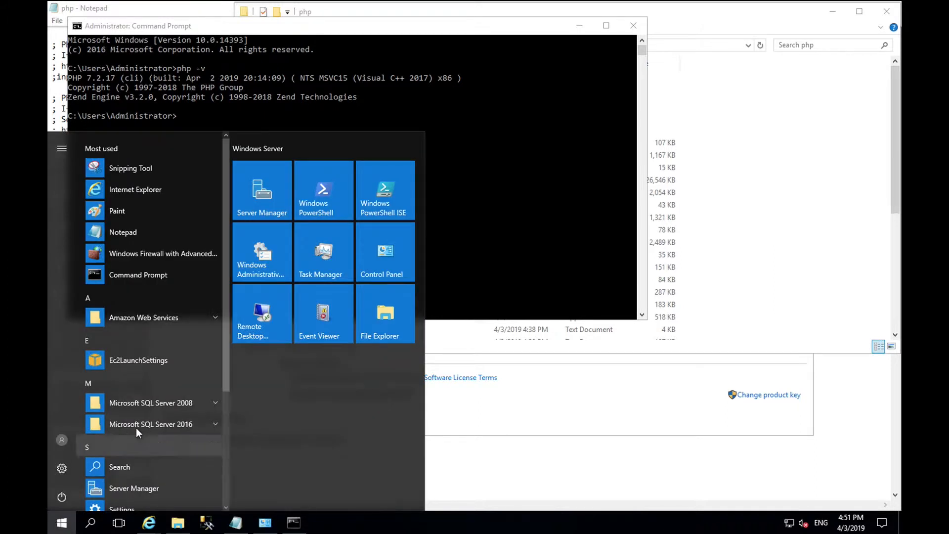
scroll(down, 3)
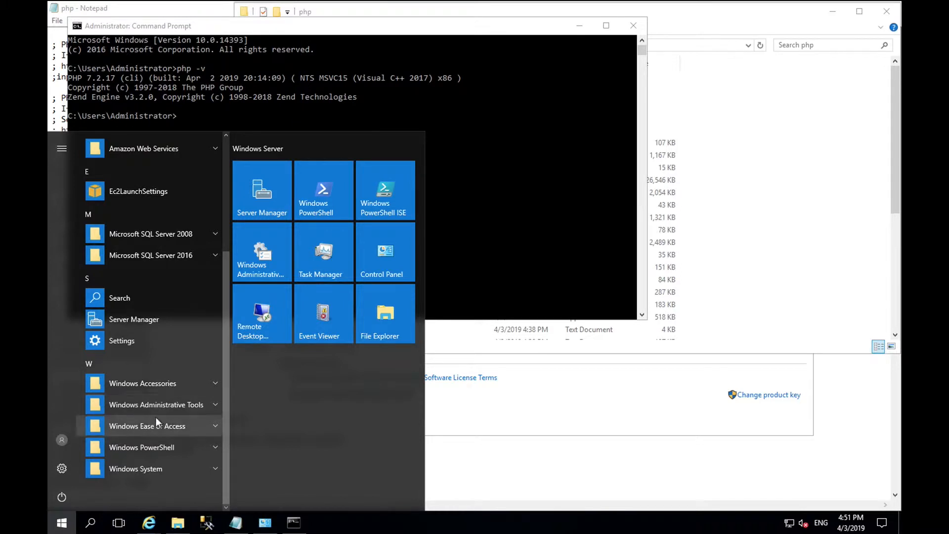
mouse_move(178, 409)
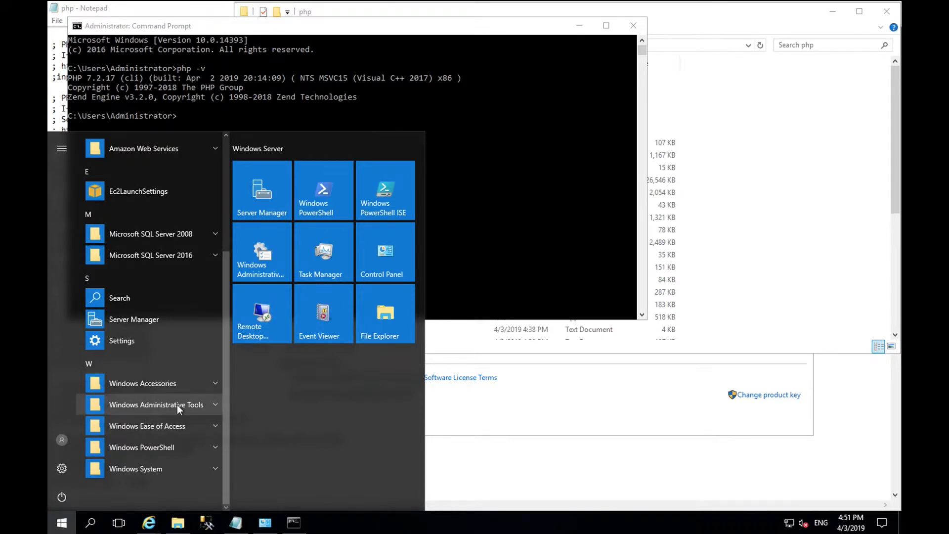
click(156, 404)
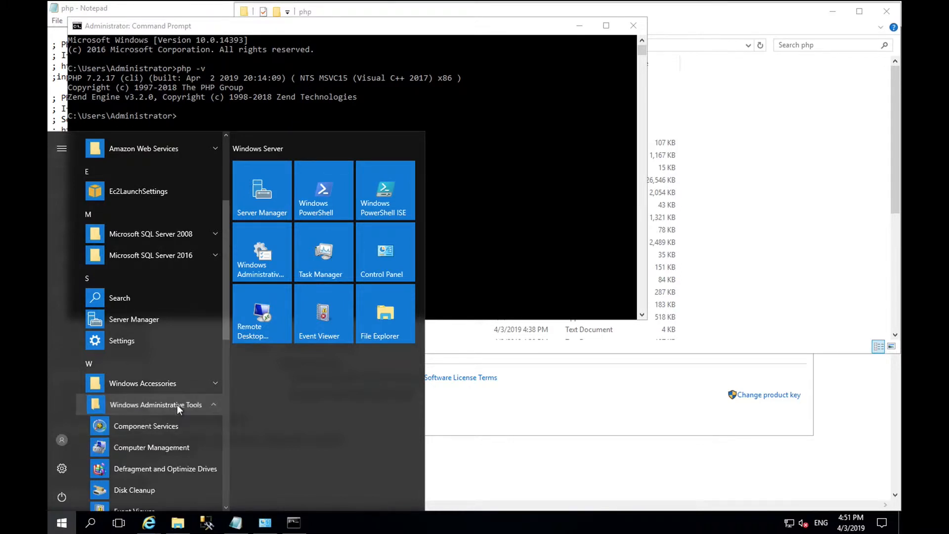
scroll(down, 3)
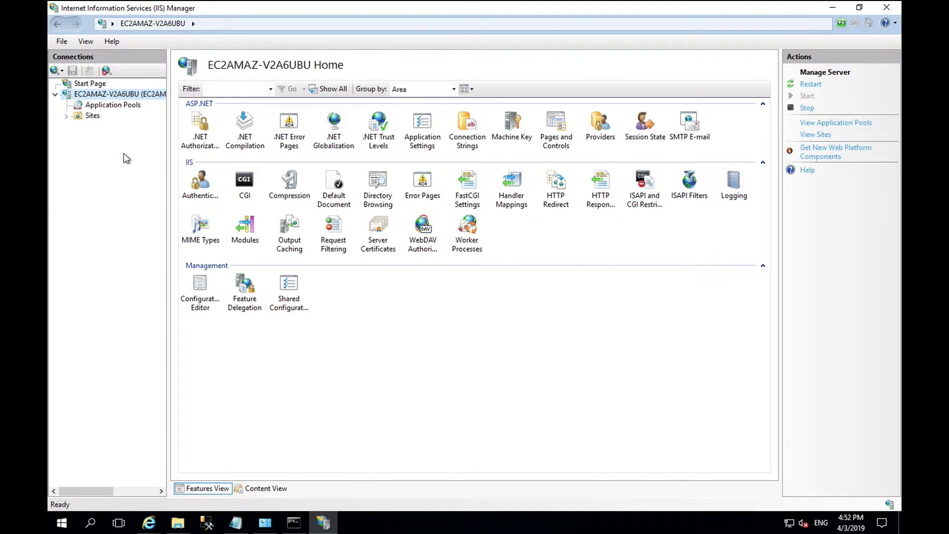
mouse_move(332, 230)
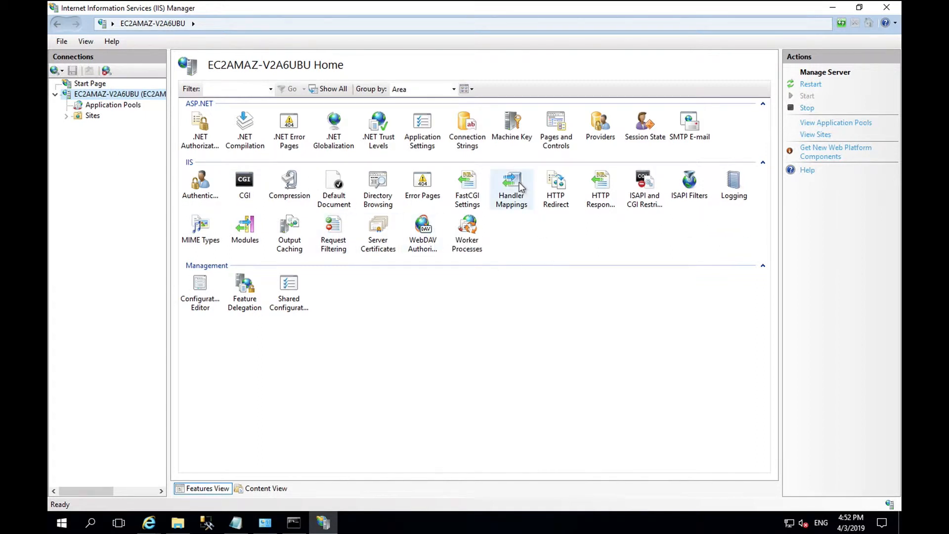
Open Handler Mappings from the EC2AMAZ-V2A6UBU server home page
double_click(512, 184)
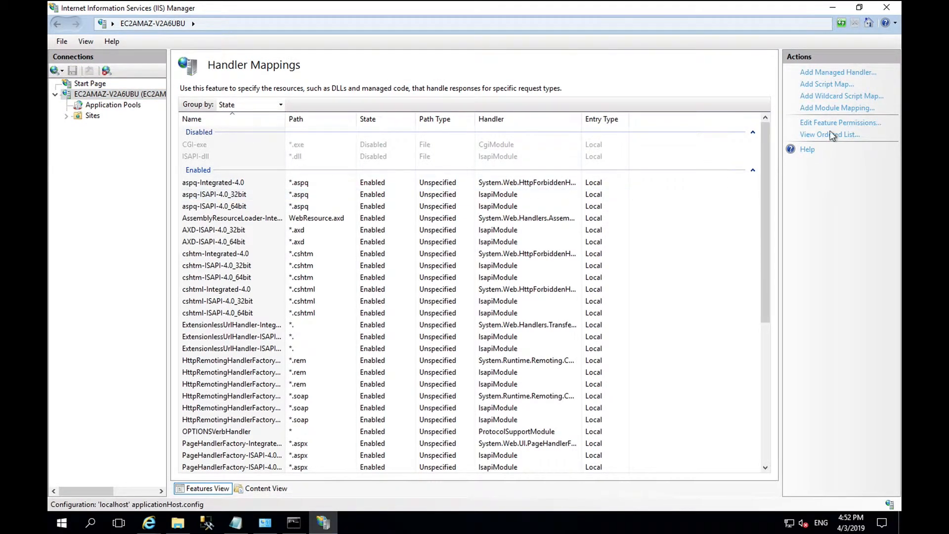
Enter *.php as the request path and choose FastCgiModule as the module
click(836, 107)
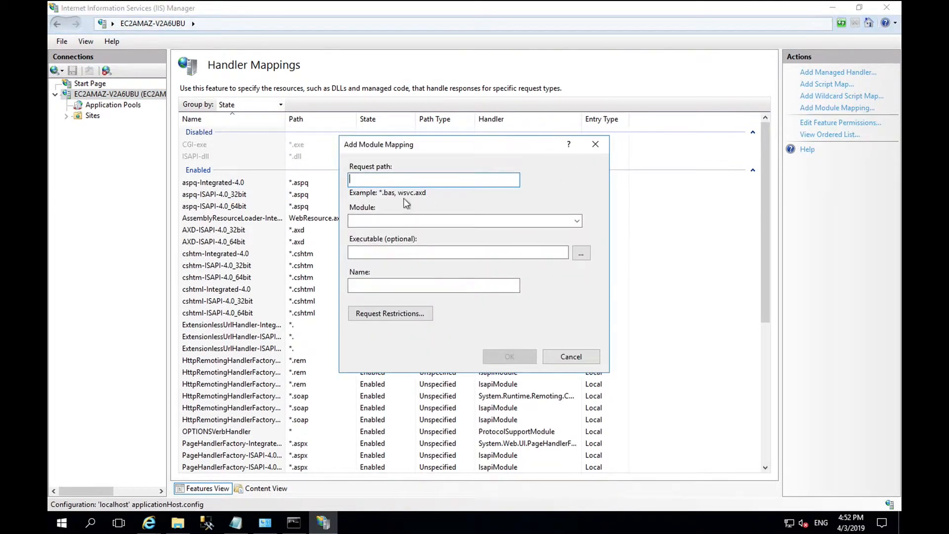
text(*)
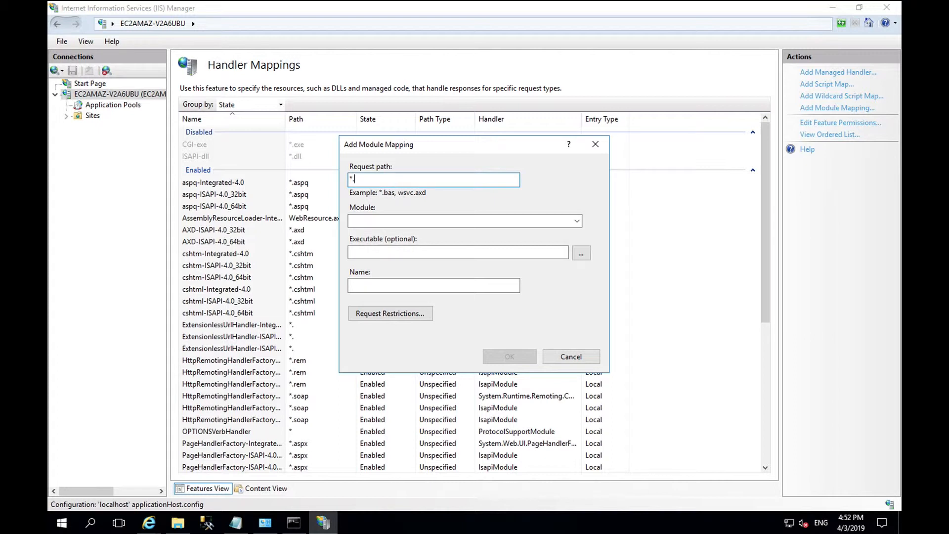
text(.php)
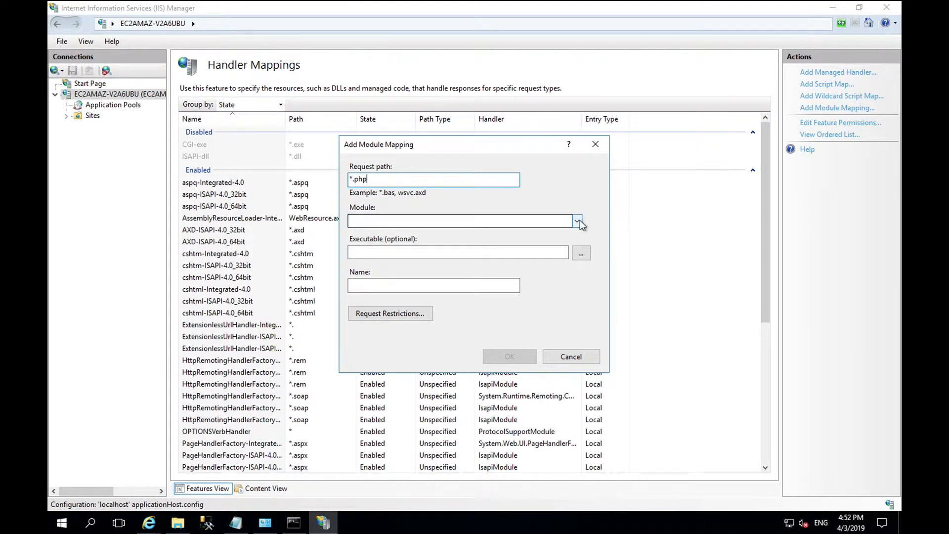
click(575, 220)
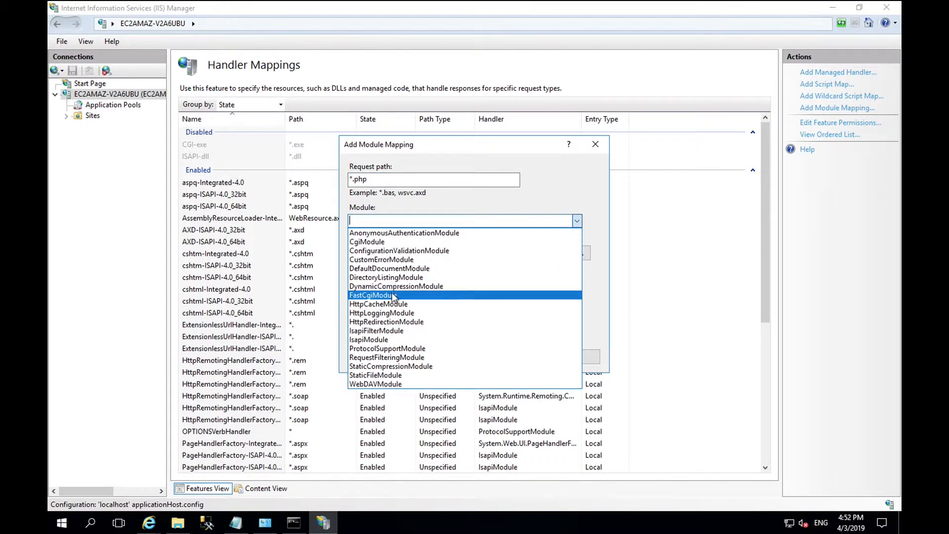
click(372, 295)
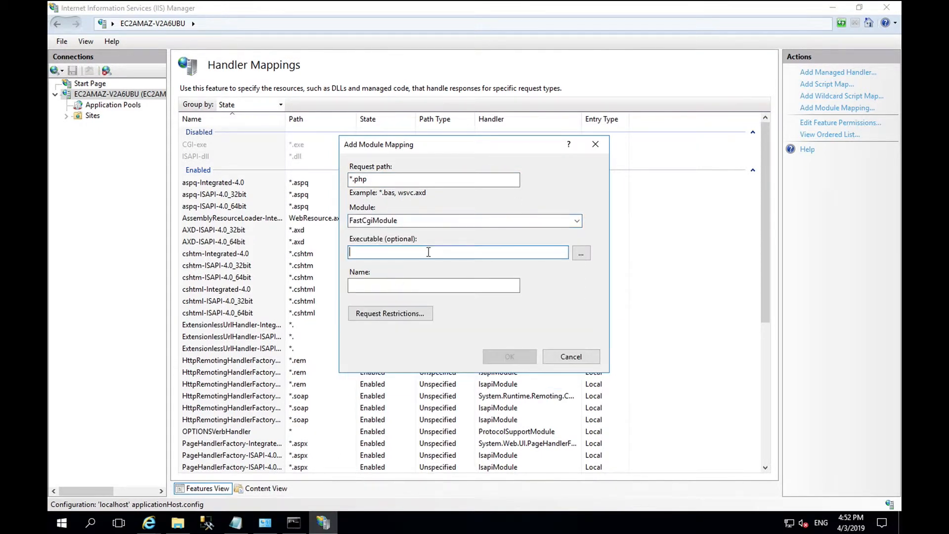
Set the executable to C:\Program Files (x86)\php\php-cgi.exe
click(580, 252)
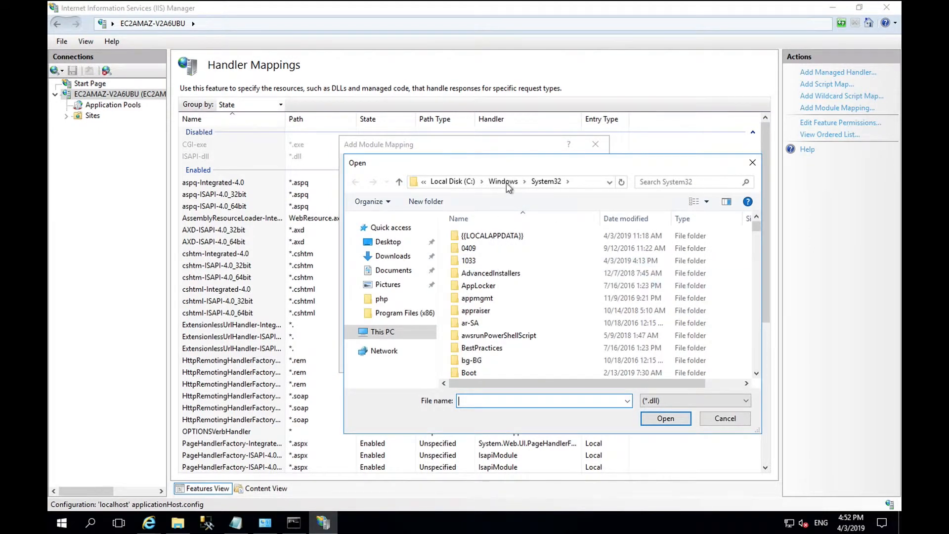
click(453, 181)
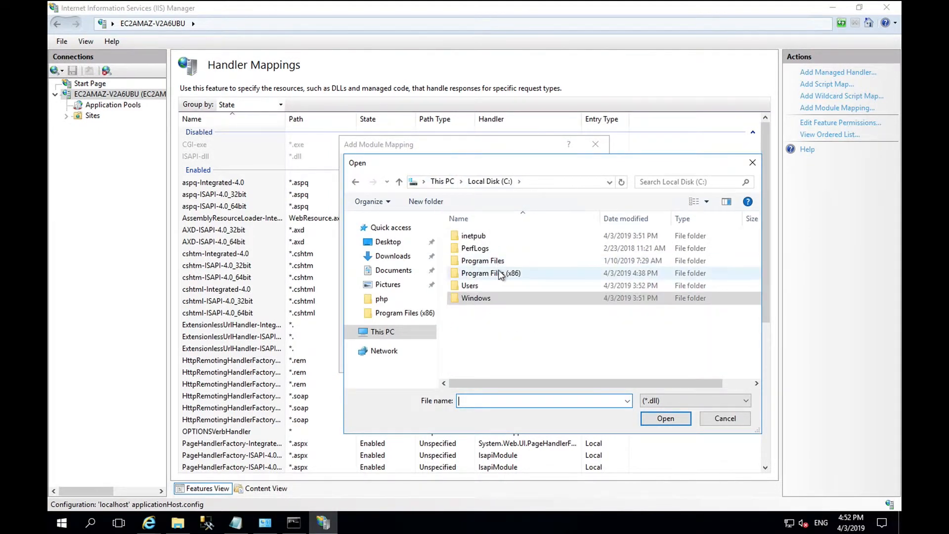
double_click(491, 273)
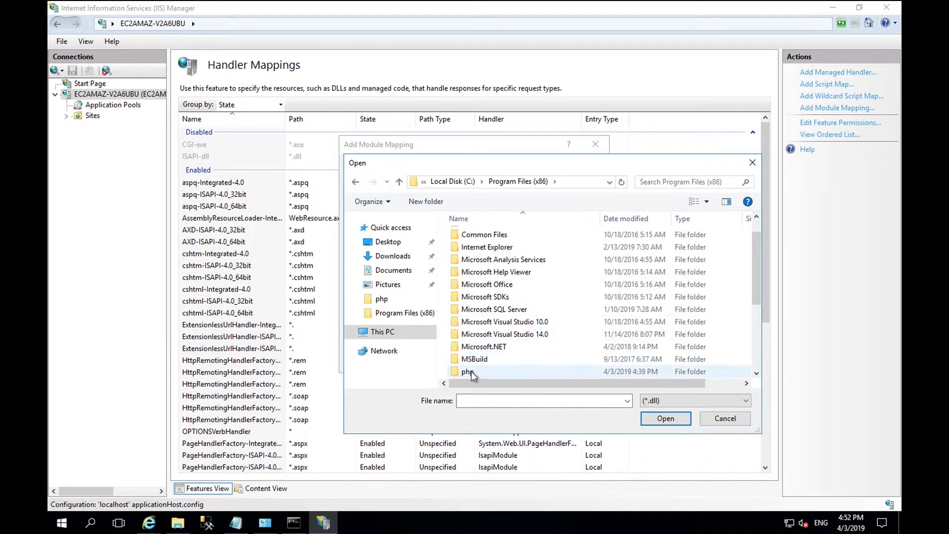
double_click(467, 371)
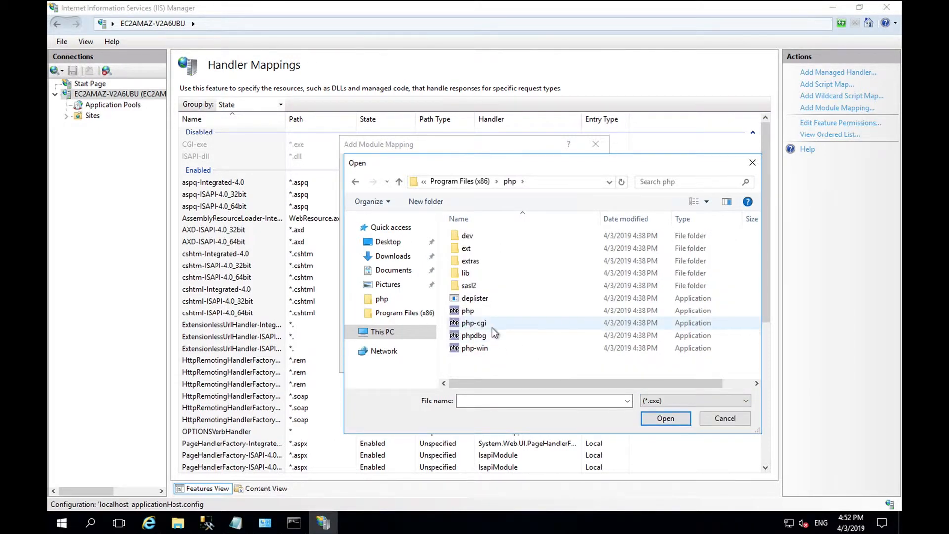
click(473, 322)
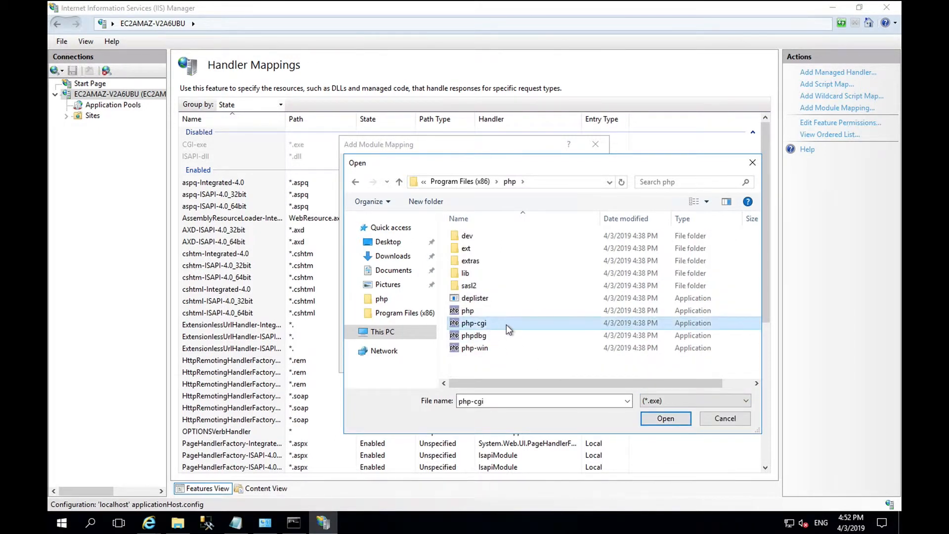
click(665, 418)
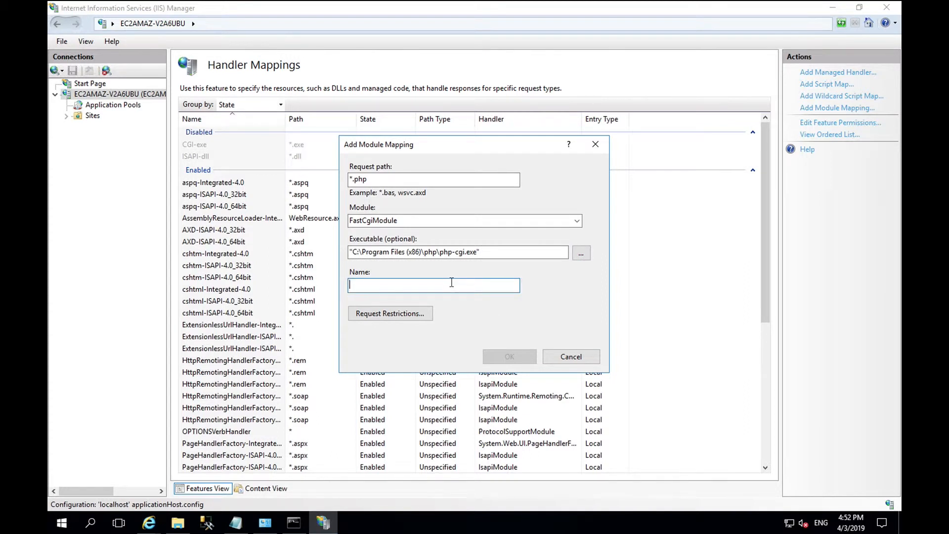
Name the module mapping php-cgi and submit it
text(p)
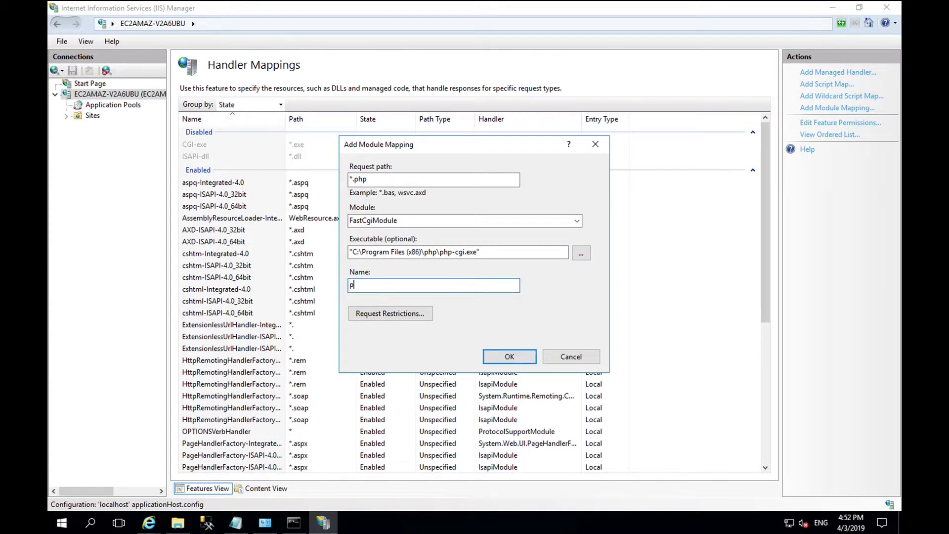
text(hp-)
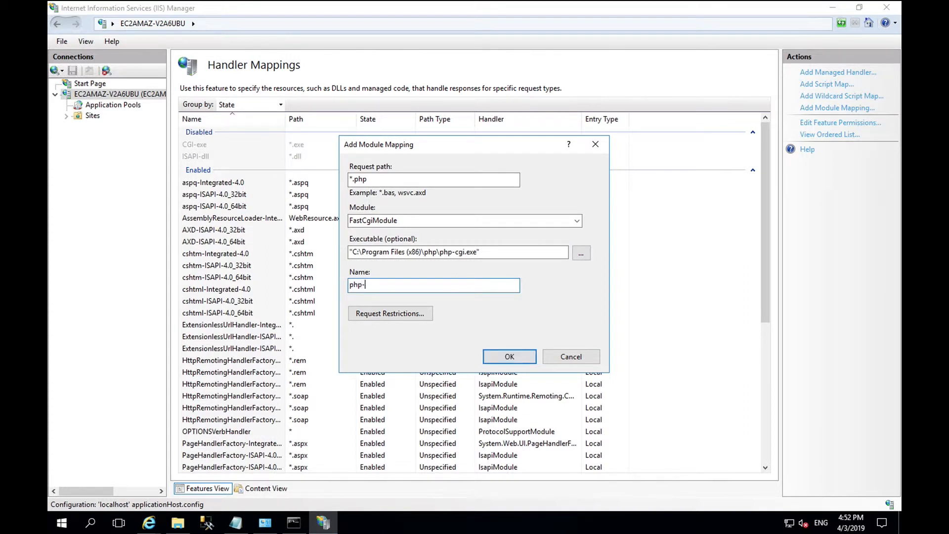
text(cgi)
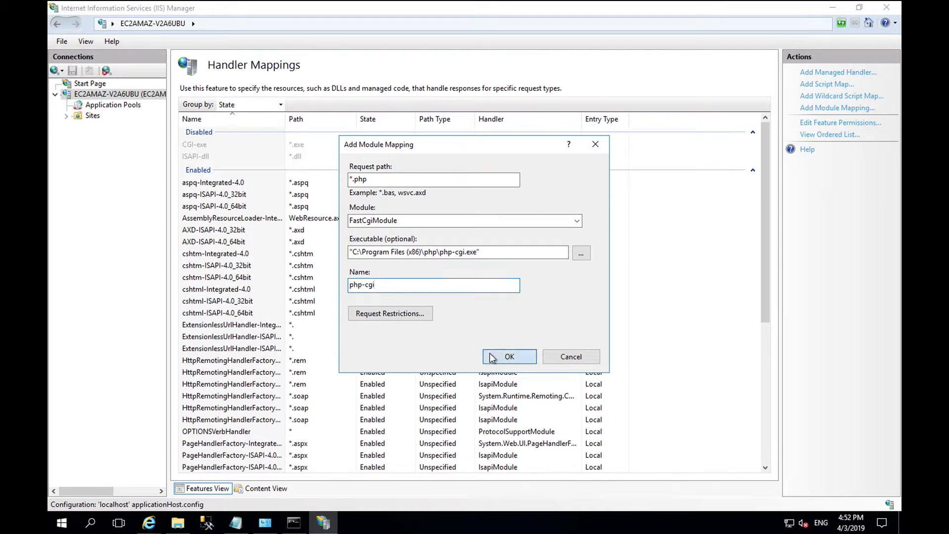
click(509, 355)
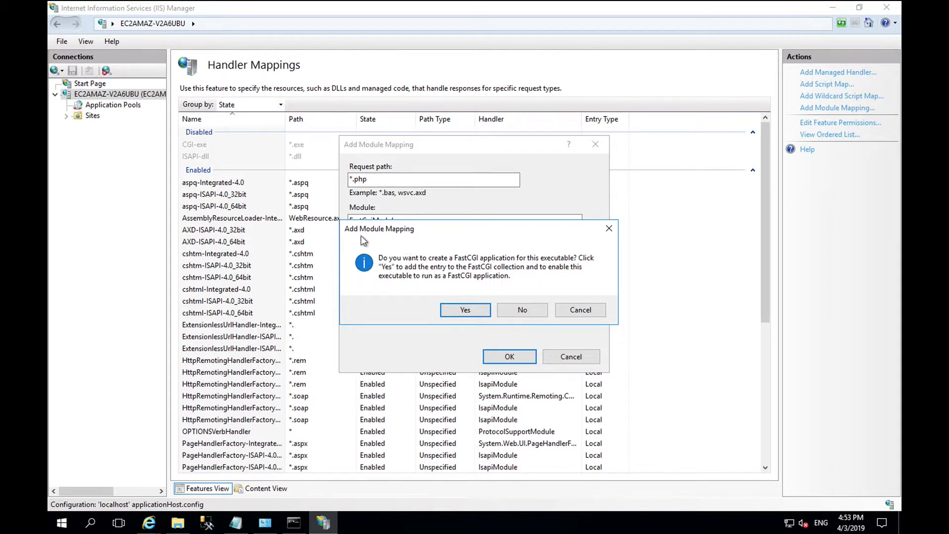
mouse_move(402, 248)
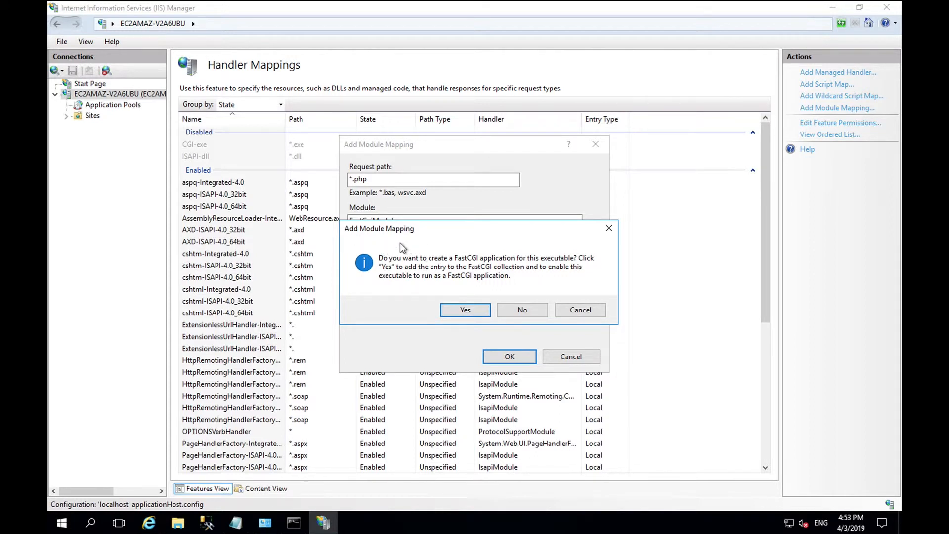
Accept creating the php-cgi FastCGI application and return to the server home page
click(464, 310)
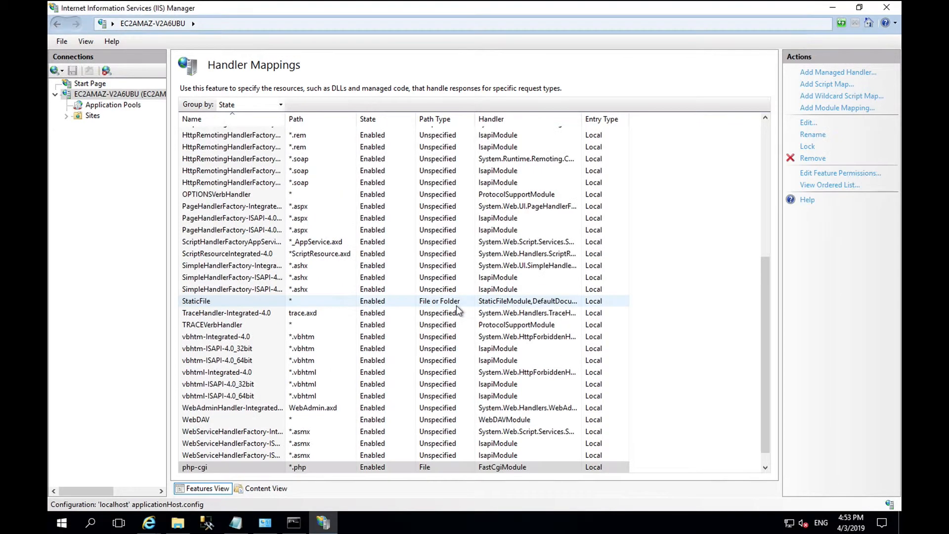
click(243, 182)
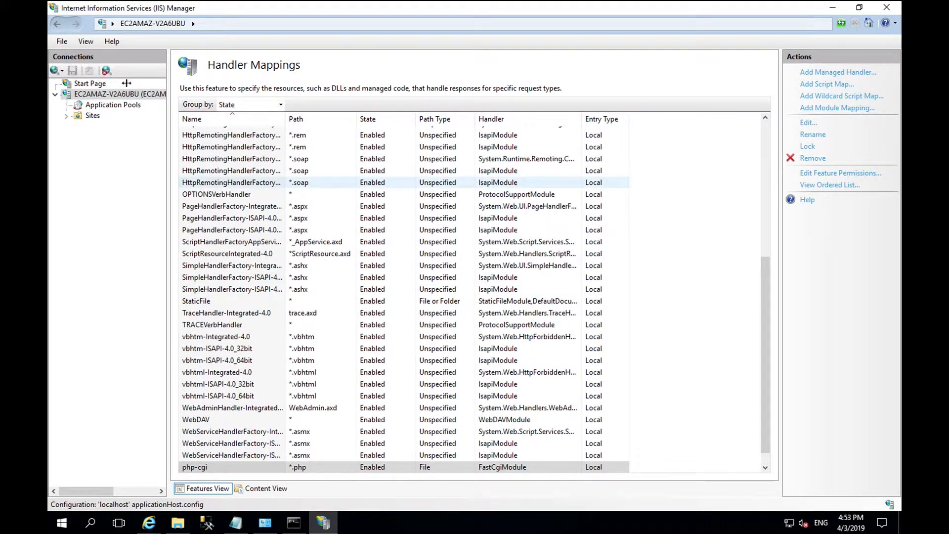
click(120, 94)
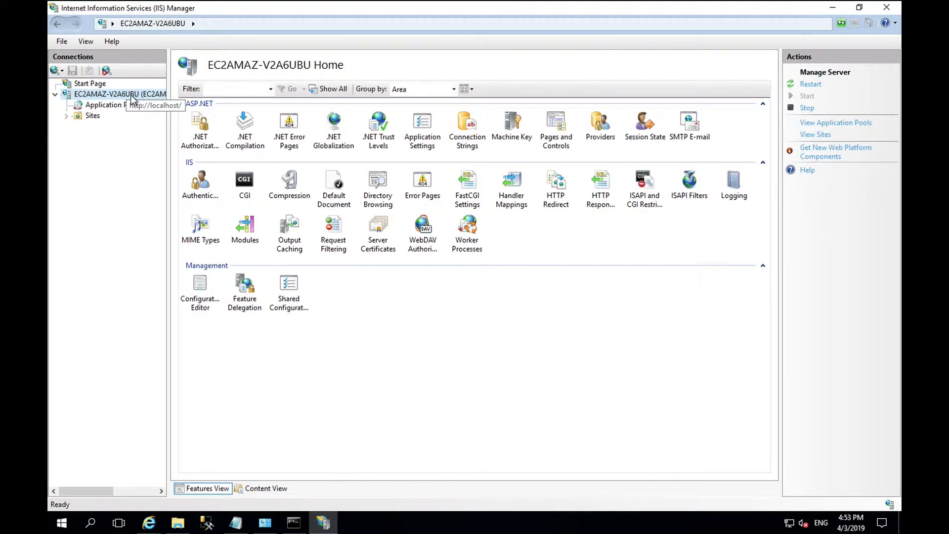
click(334, 184)
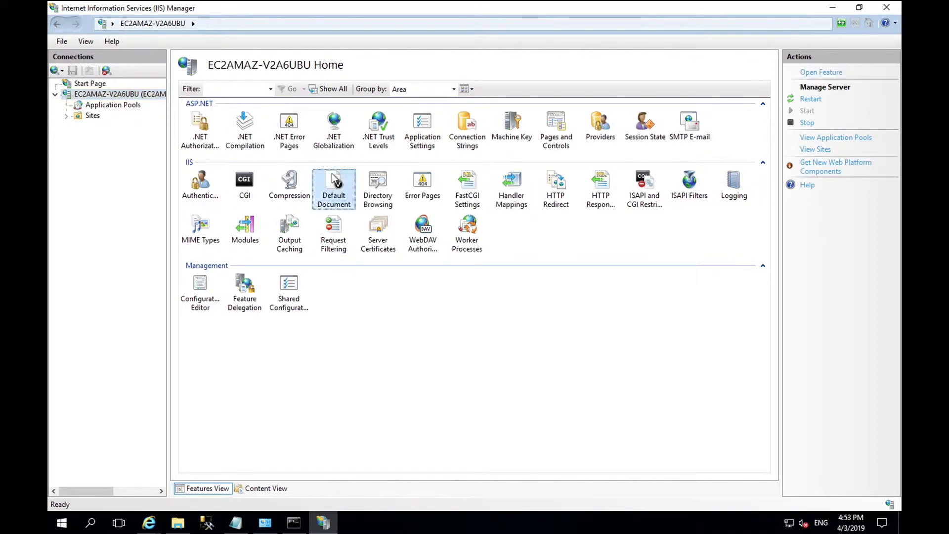
Add index.php to the server's Default Document list
double_click(334, 180)
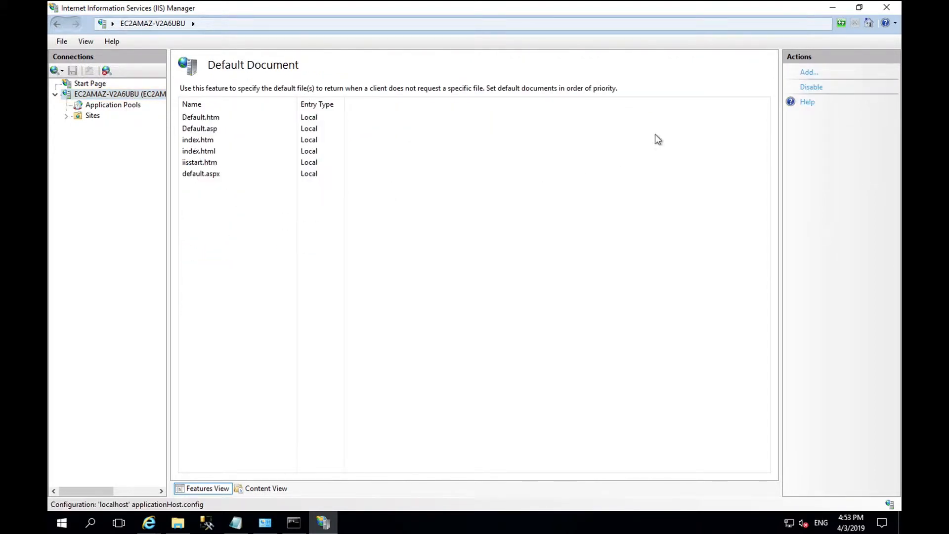
click(809, 72)
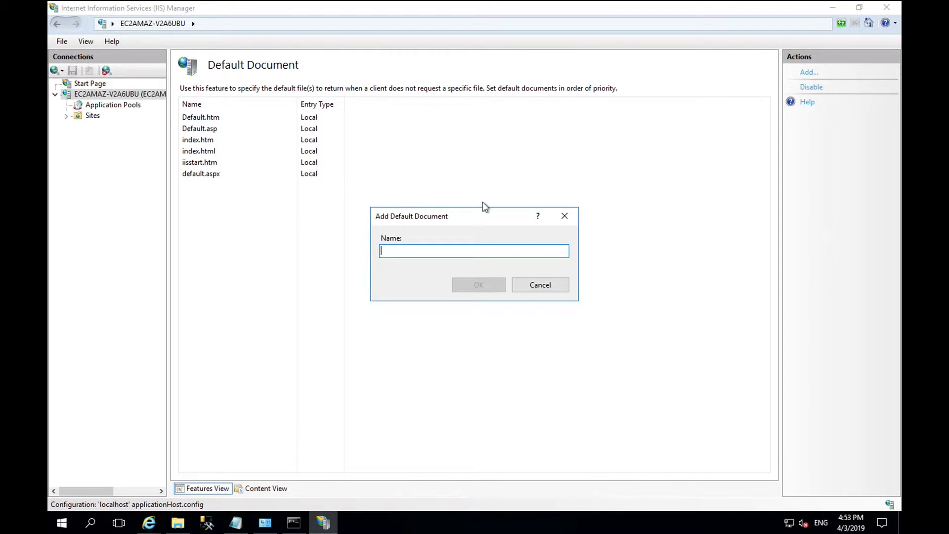
text(index.ph)
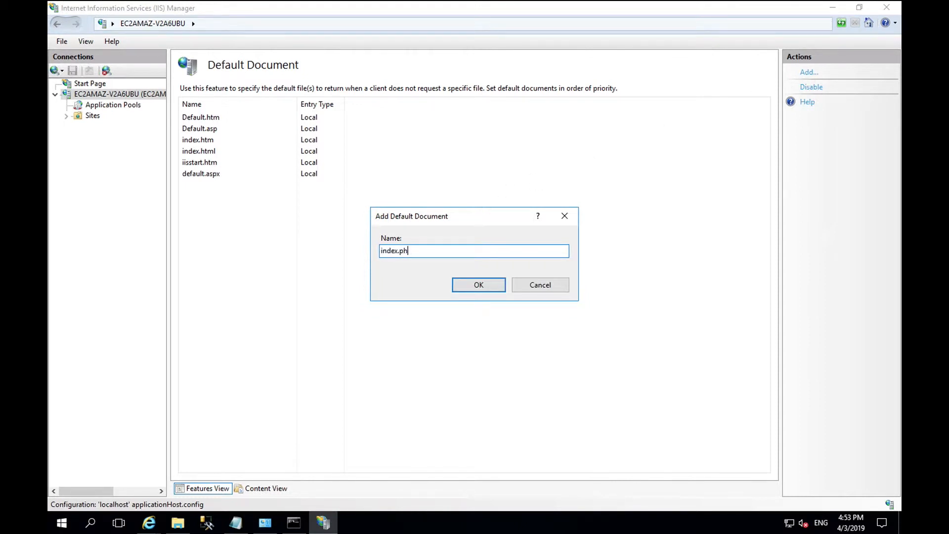
click(478, 284)
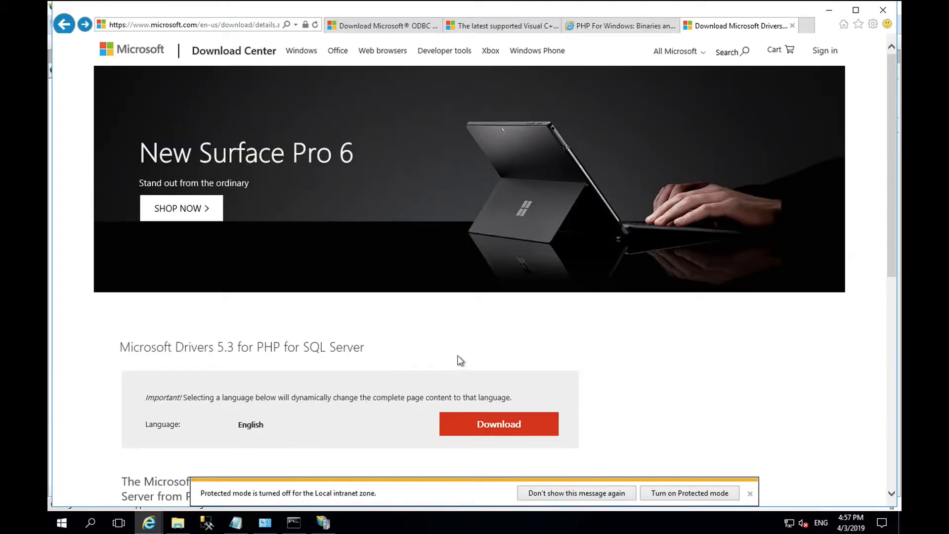
Download SQLSRV53.EXE, Microsoft Drivers 5.3 for PHP, and run it
scroll(down, 3)
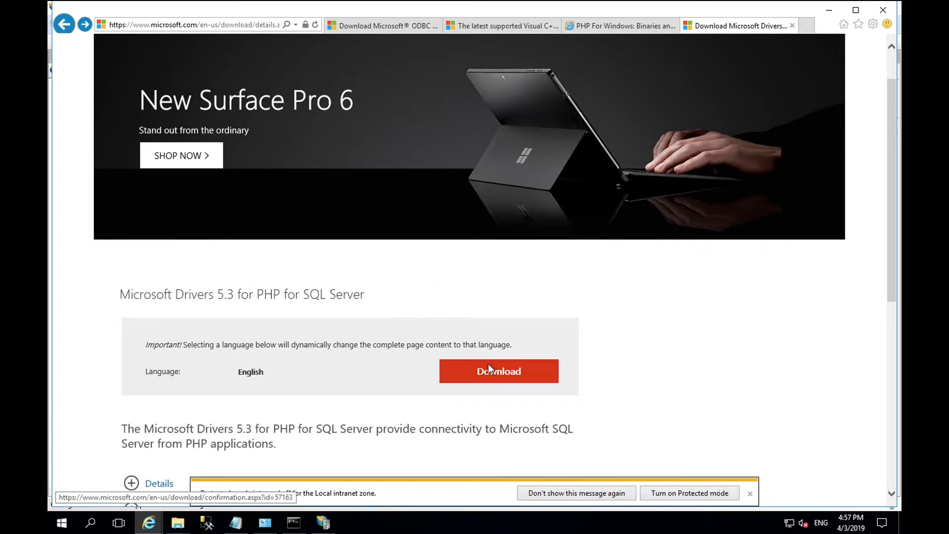
click(498, 371)
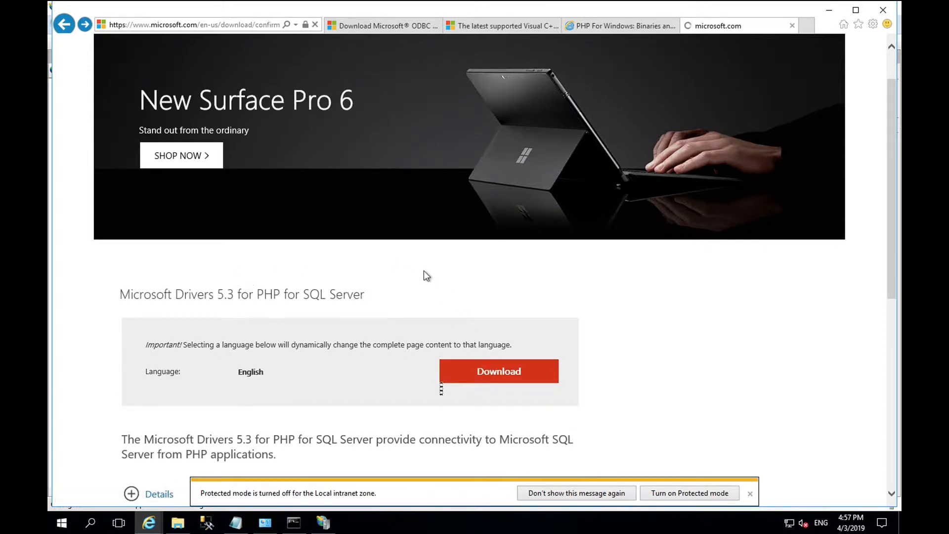
click(498, 371)
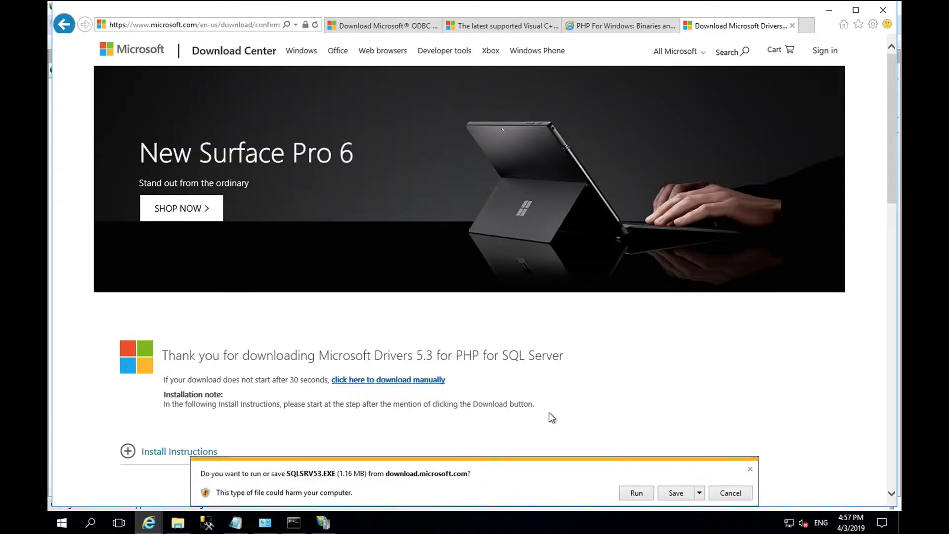
click(636, 493)
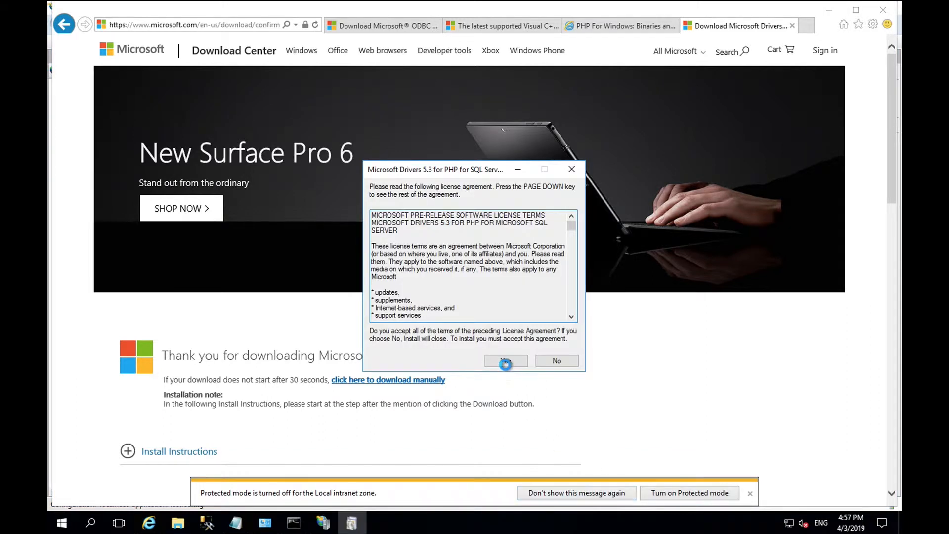
Accept the driver license and extract the files into C:\Program Files (x86)\php\ext
click(505, 360)
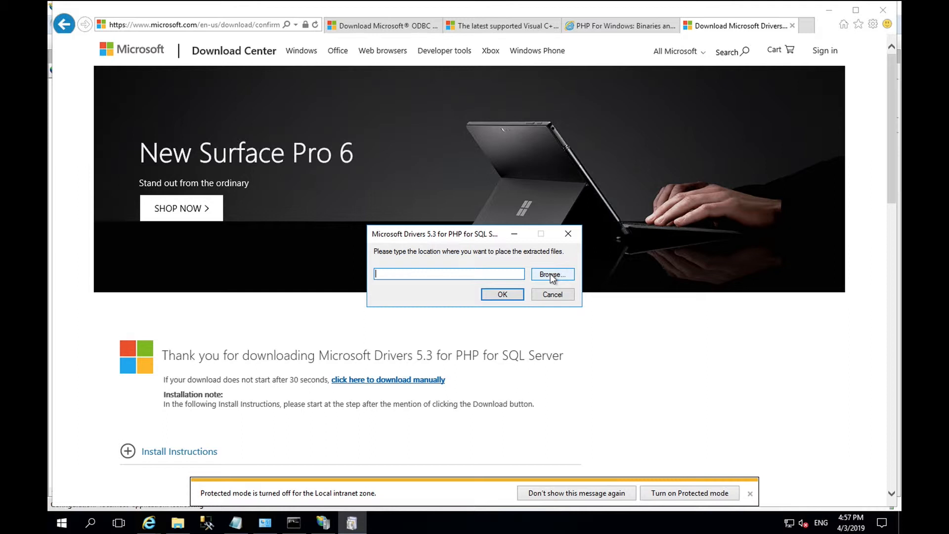
click(550, 274)
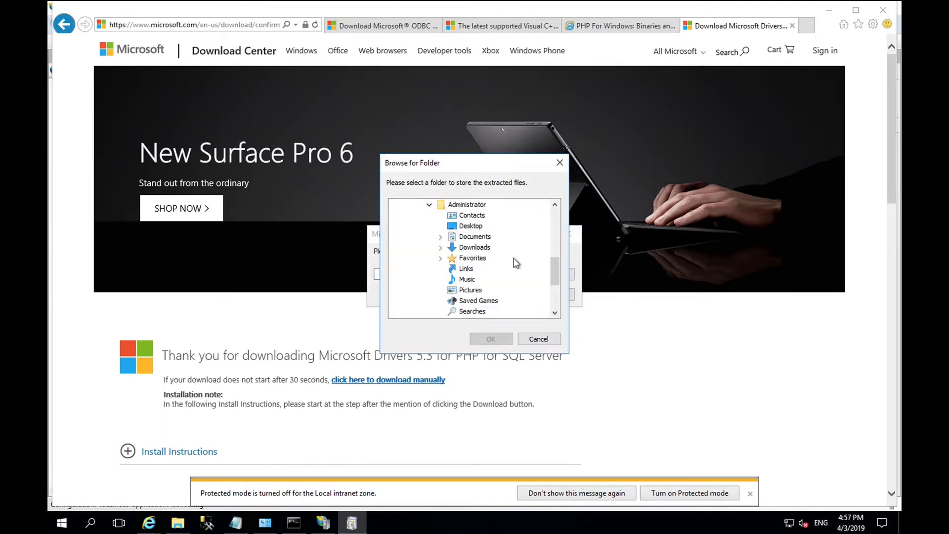
scroll(down, 3)
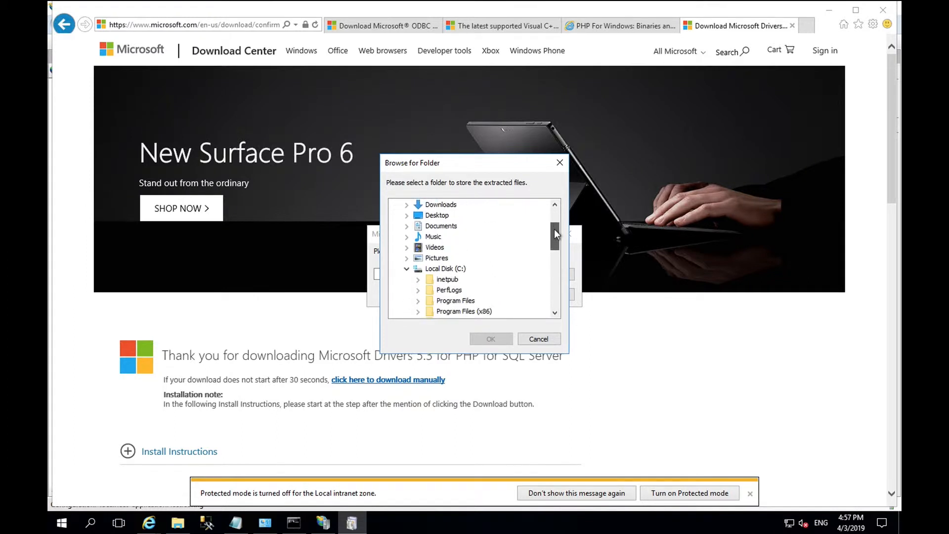
scroll(down, 3)
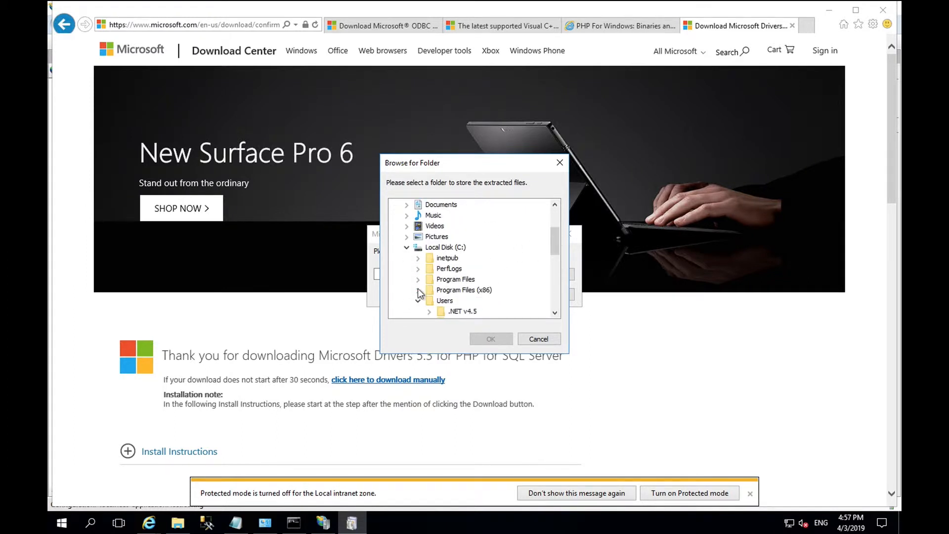
click(419, 290)
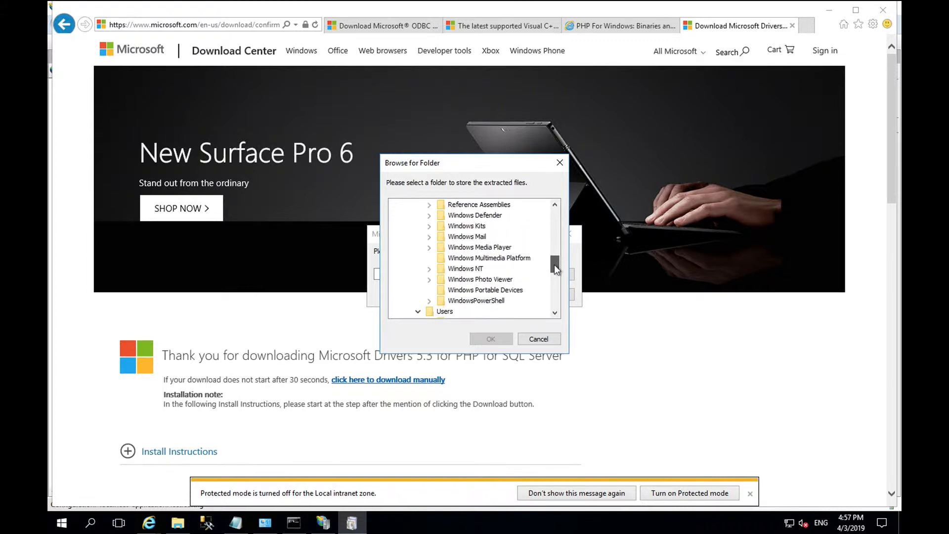
click(429, 226)
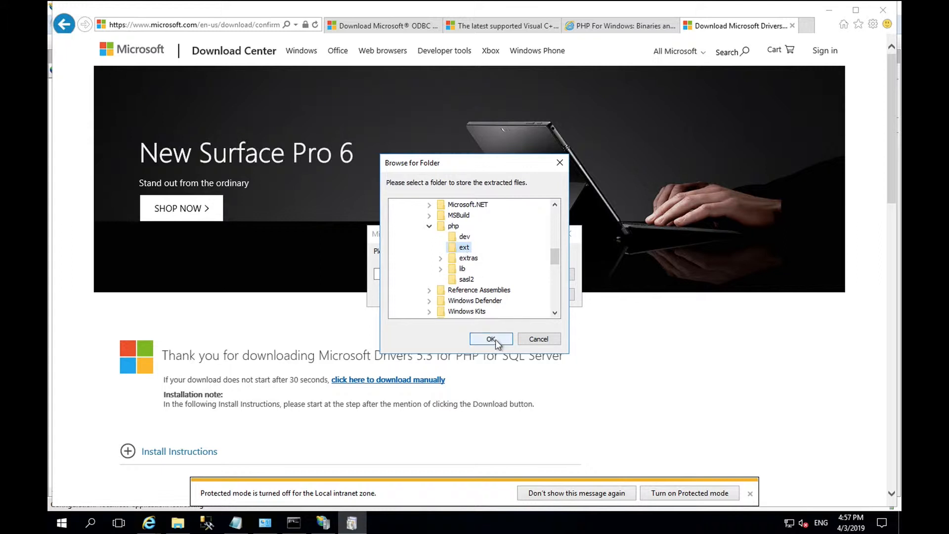
click(490, 338)
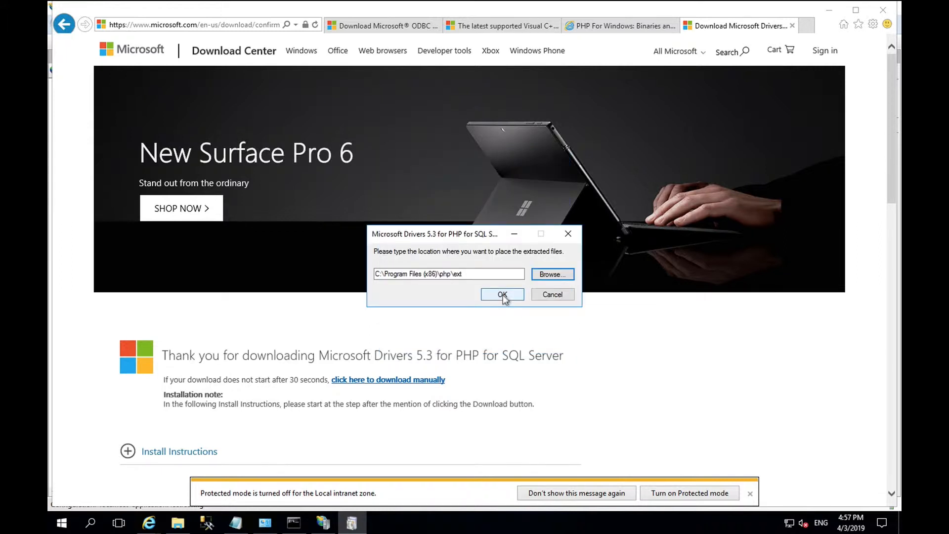
click(501, 295)
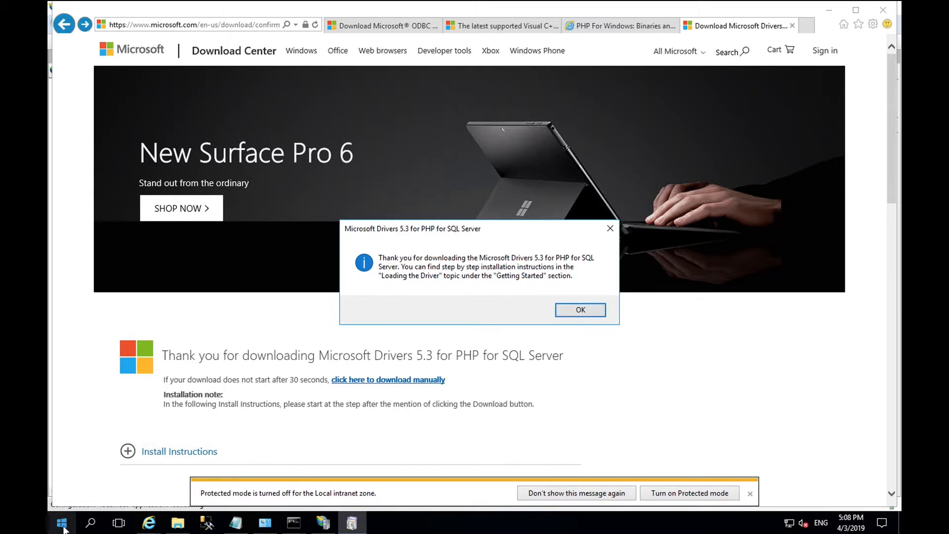
Open php.ini in Notepad and scroll past openssl.capath to the file's end
click(579, 310)
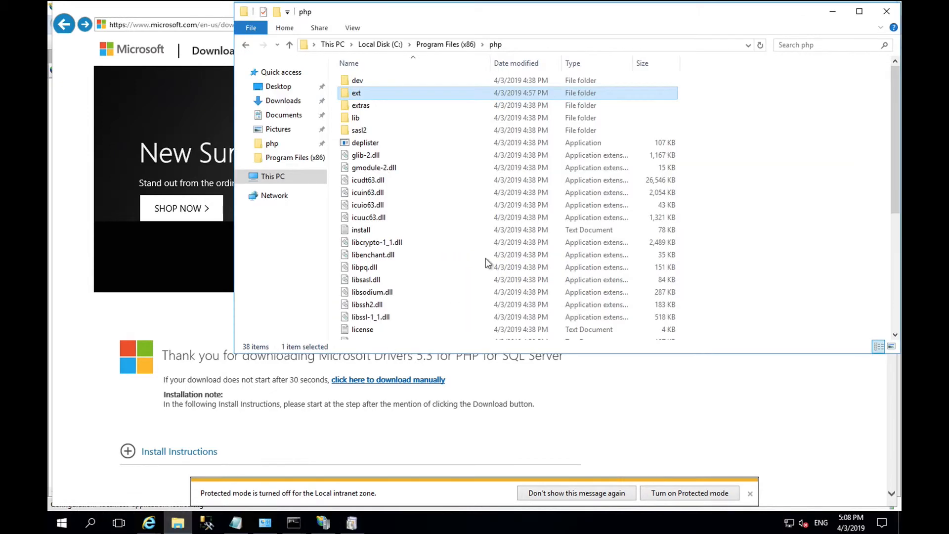
scroll(down, 3)
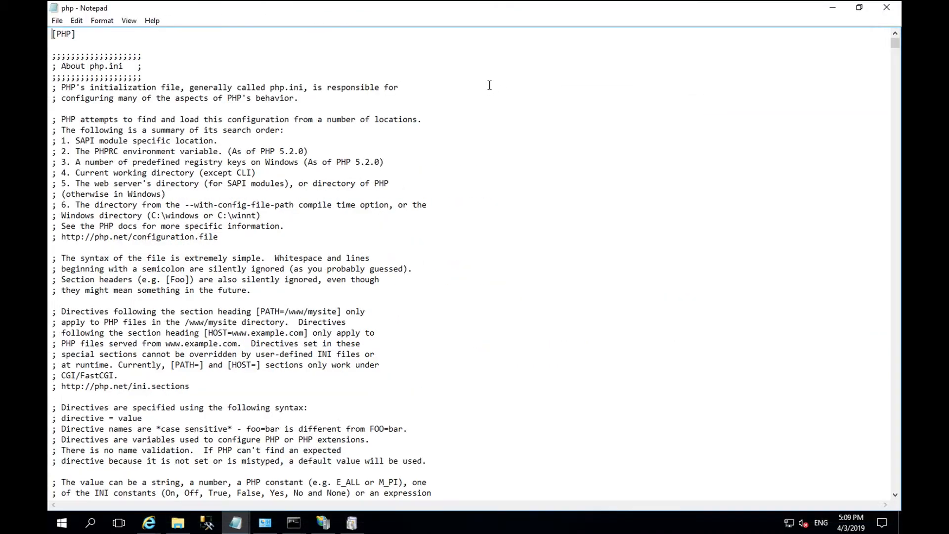
scroll(down, 3)
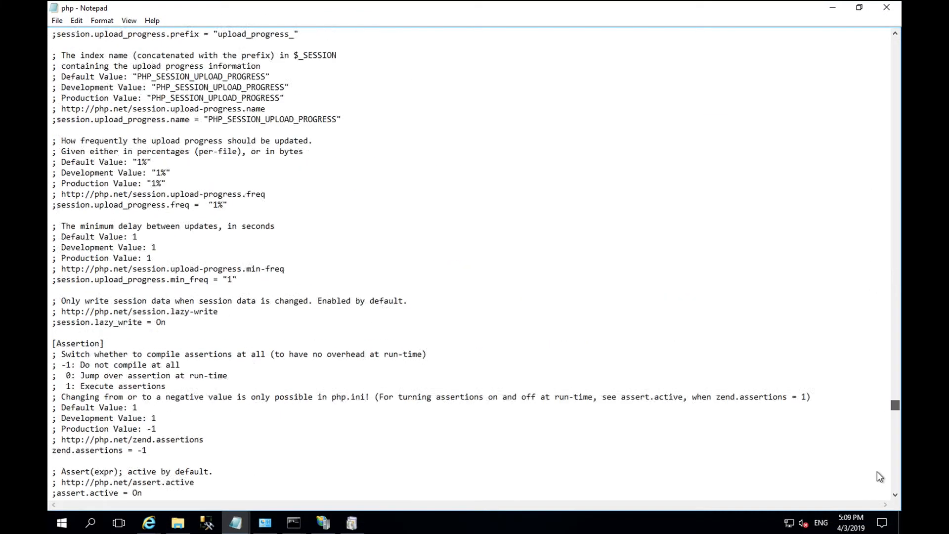
scroll(down, 3)
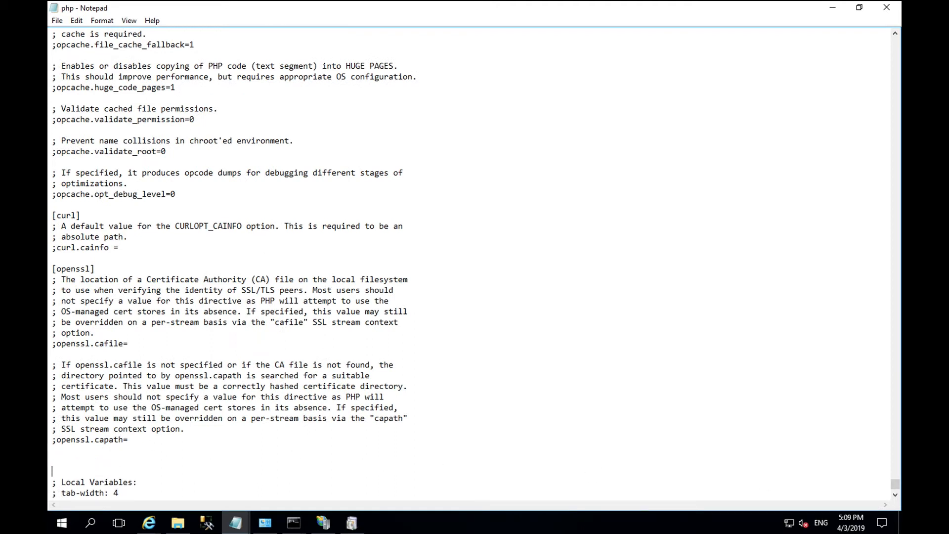
Add the line extension=php_pdo_sqlsrv_72_nts_x86.dll to php.ini
text(exten)
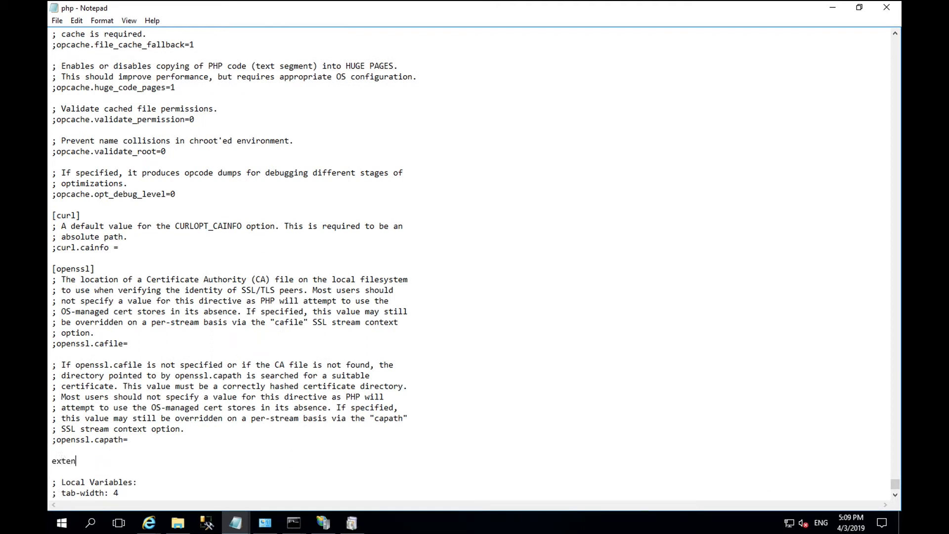
text(sion=)
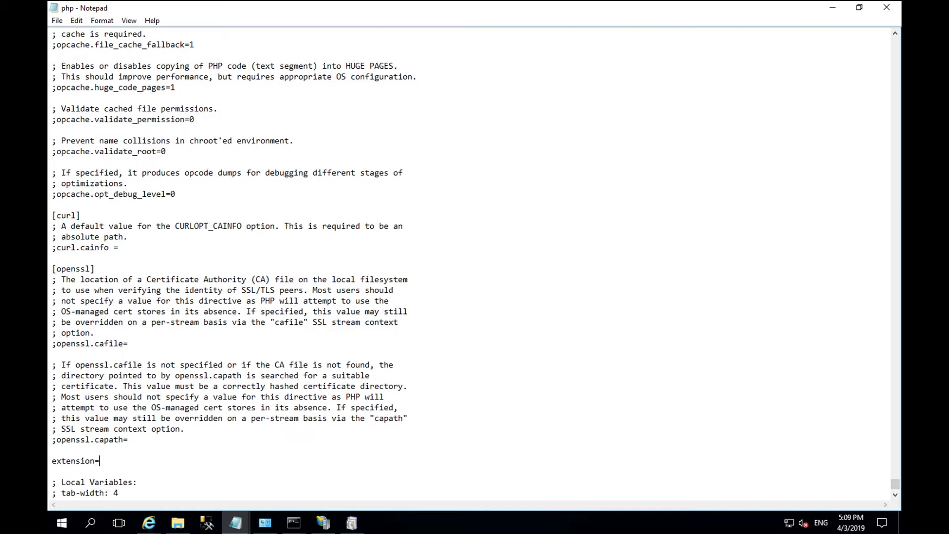
text(php)
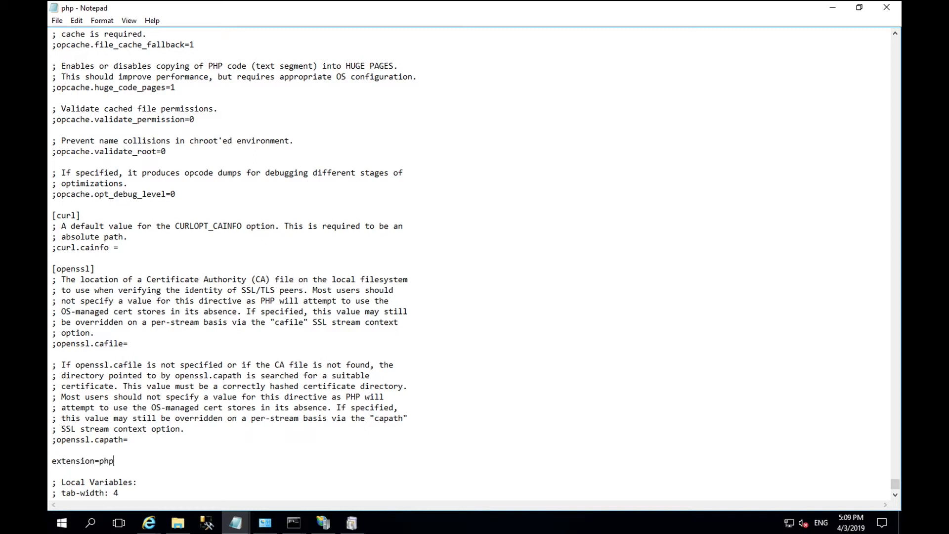
text(_pdo)
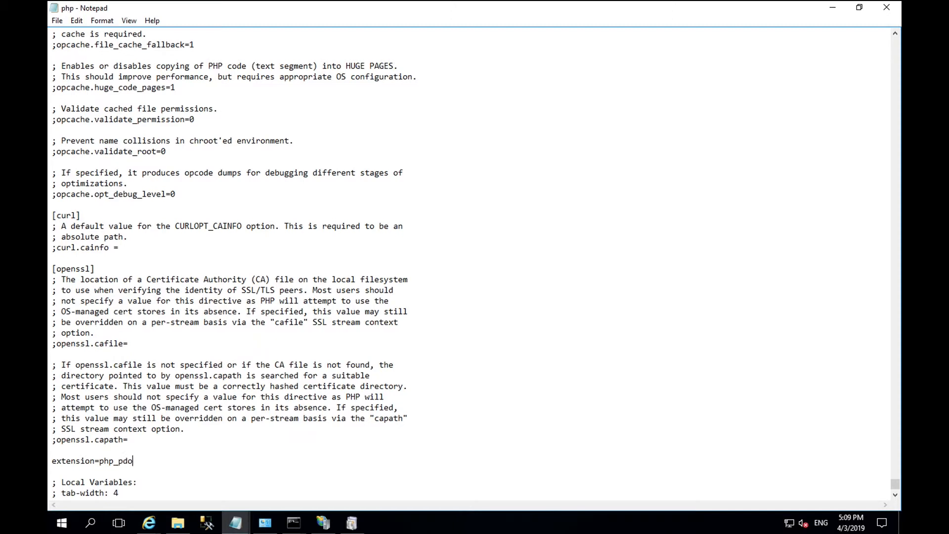
text(_sq)
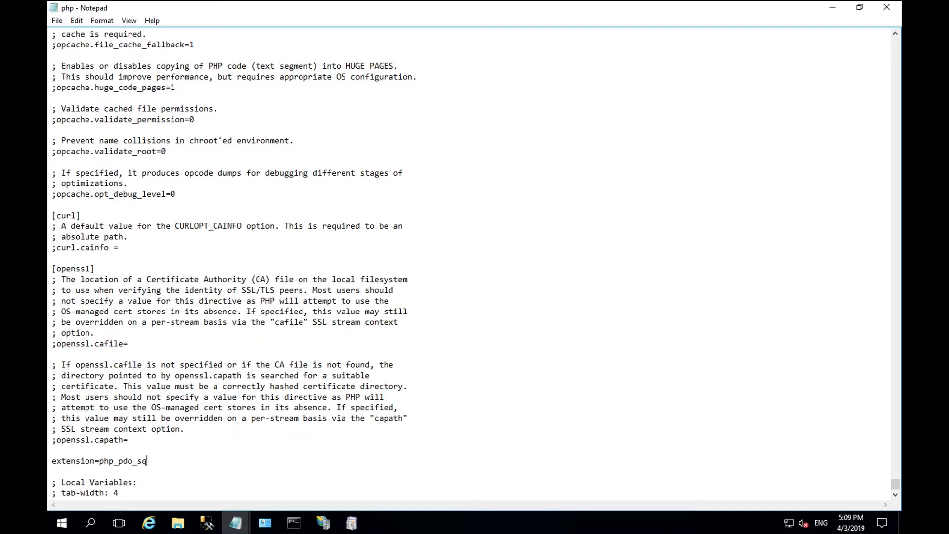
text(lsrv_)
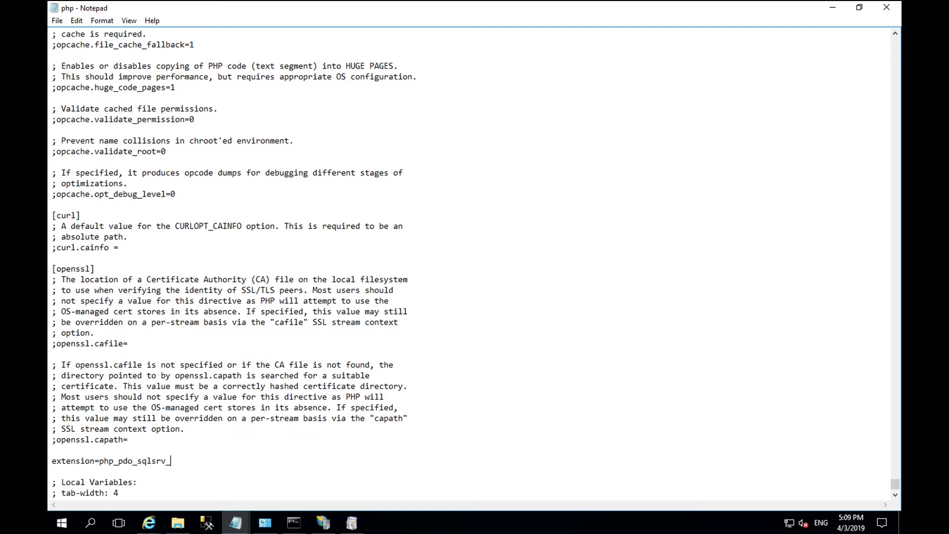
text(72_nts_)
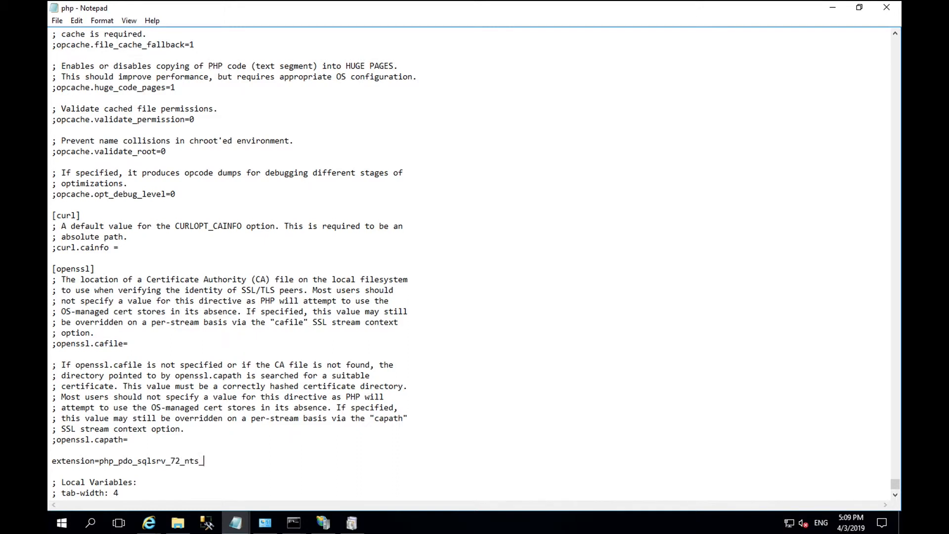
text(x86)
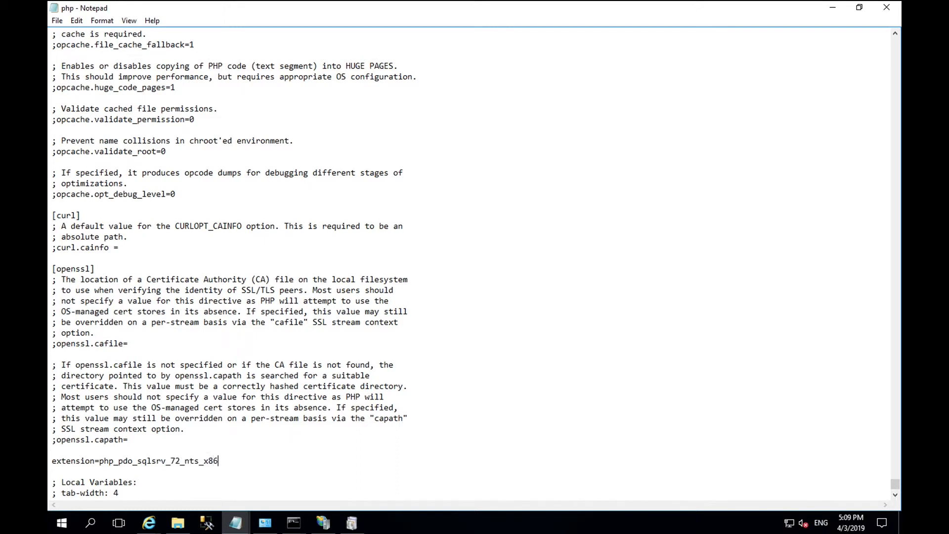
text(.d)
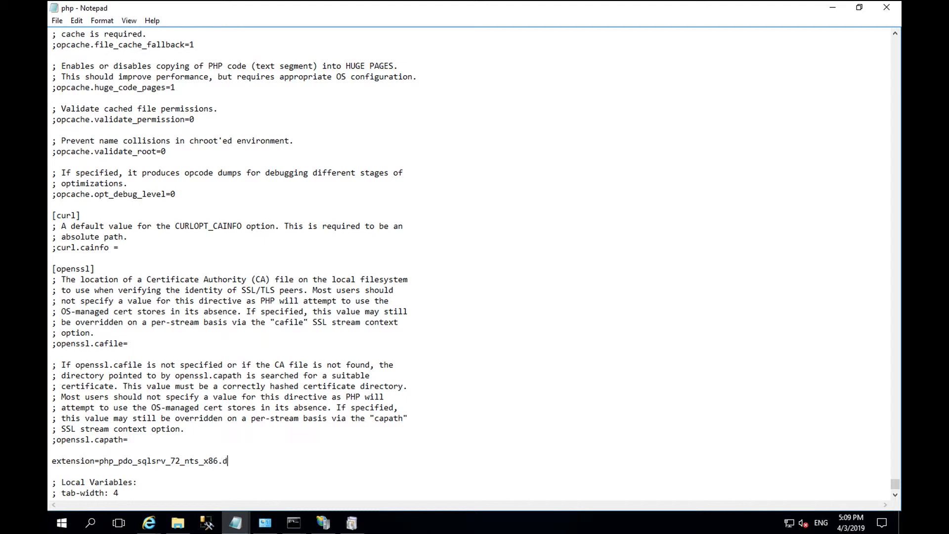
text(ll)
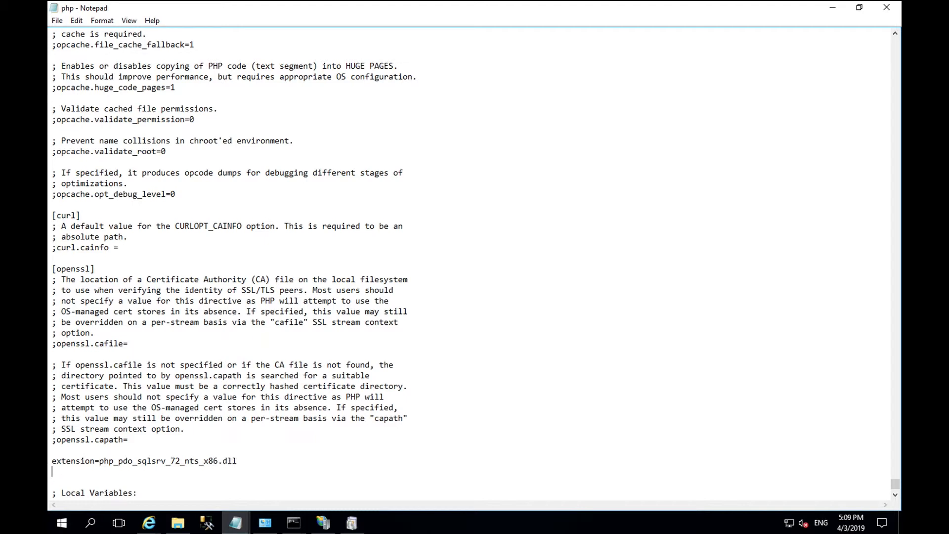
Add the line extension=php_sqlsrv_72_nts_x86.dll below it
text(extension=)
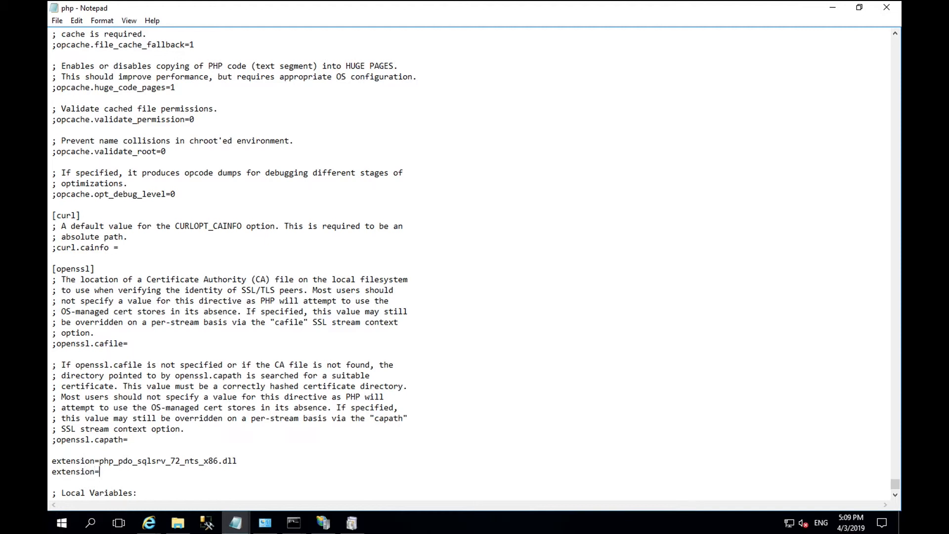
text(php_s)
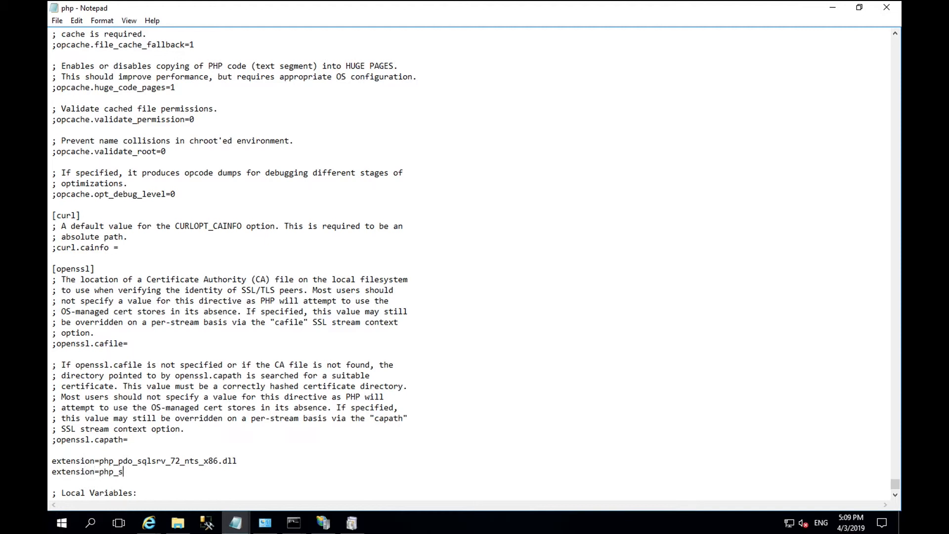
text(ql)
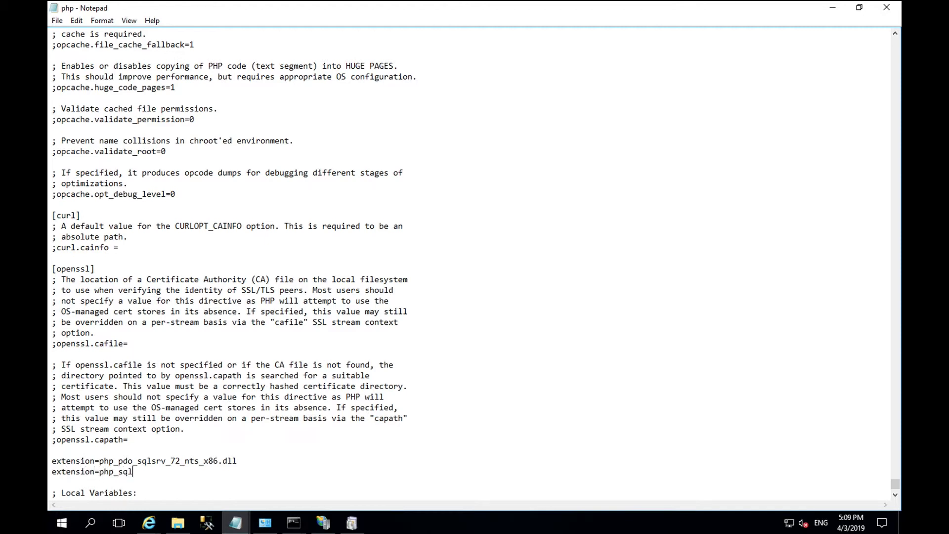
text(srv_)
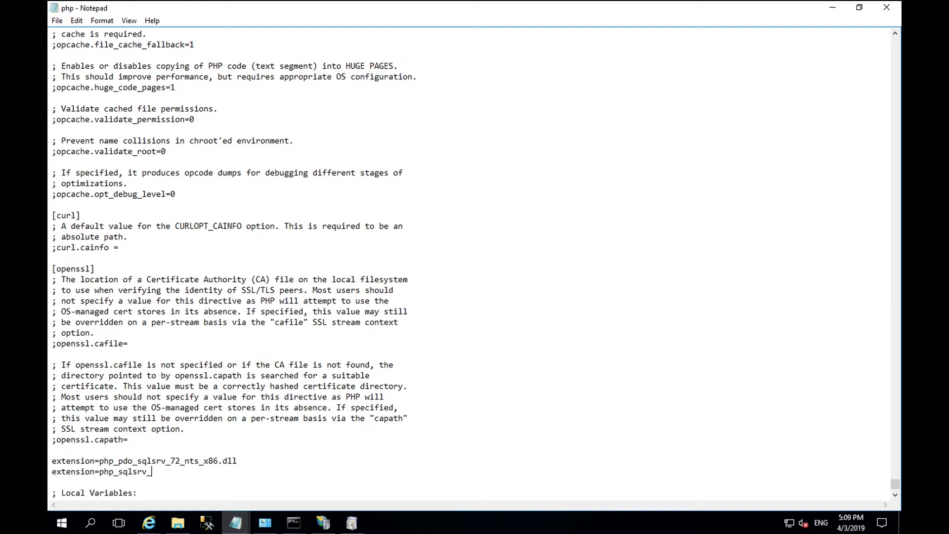
text(72_nt)
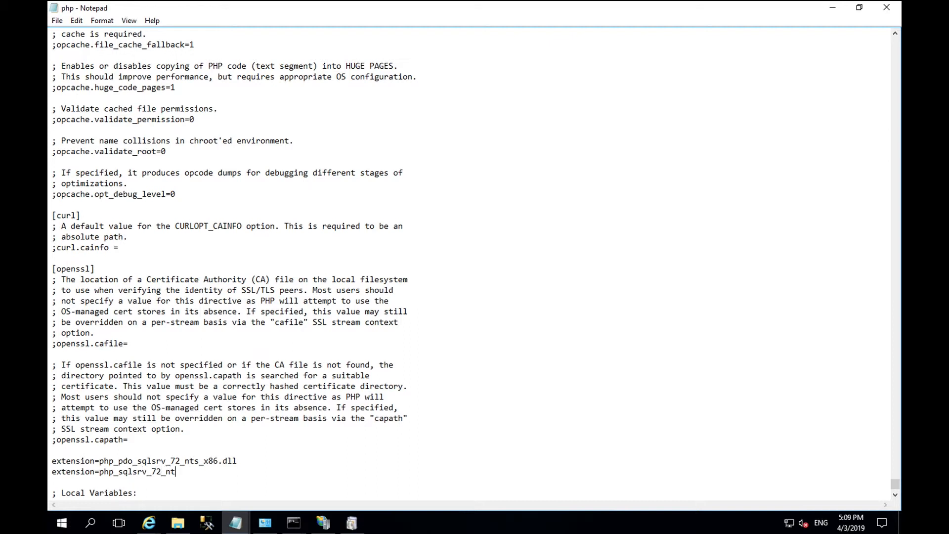
text(s_z)
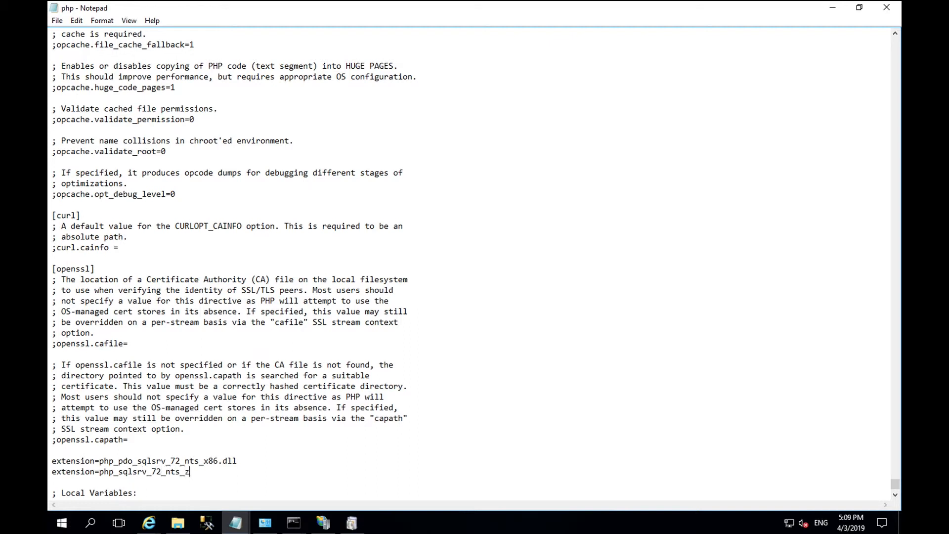
text(x86)
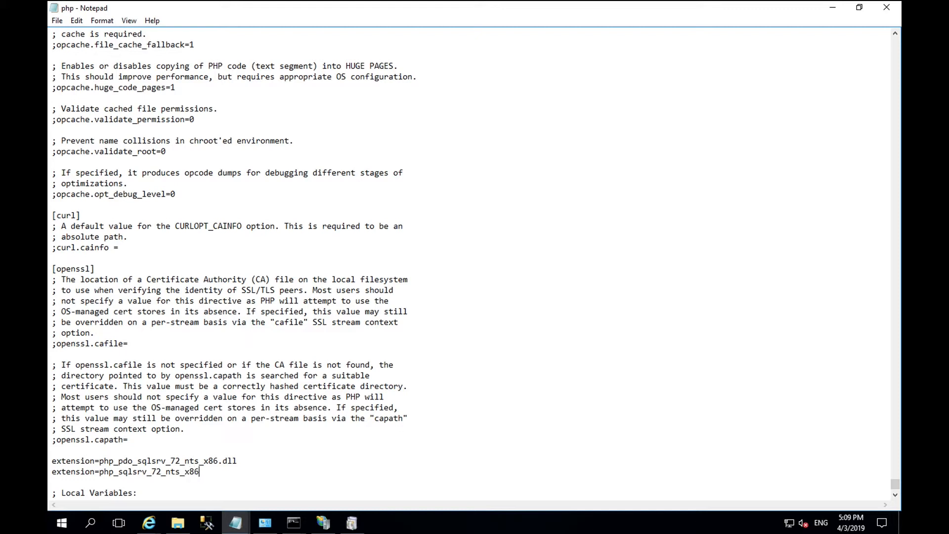
text(.dll)
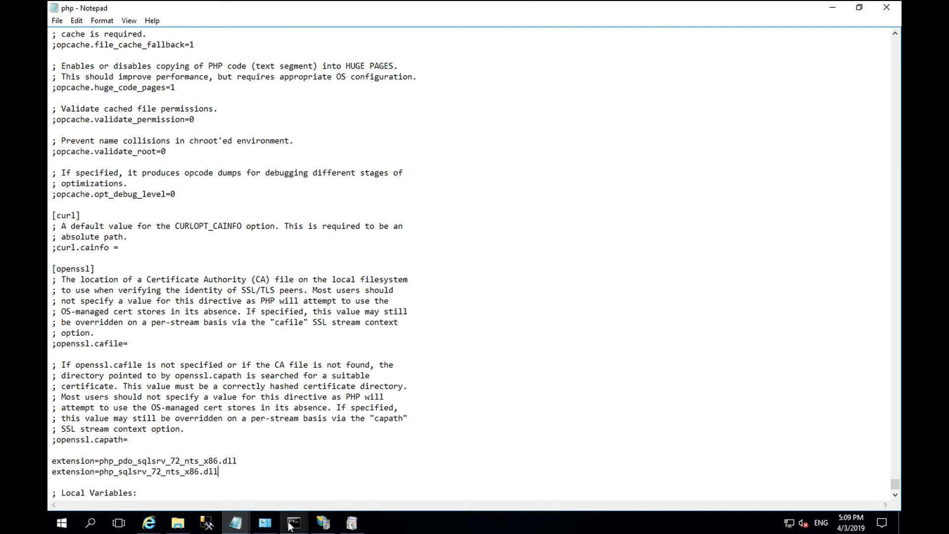
Run php -v again in Command Prompt to confirm PHP 7.2.17 NTS x86
click(293, 523)
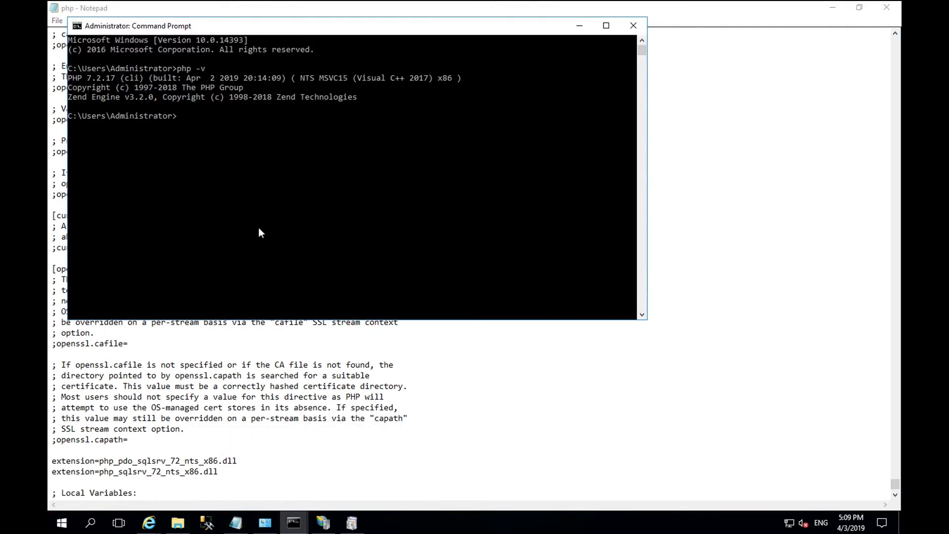
key(enter)
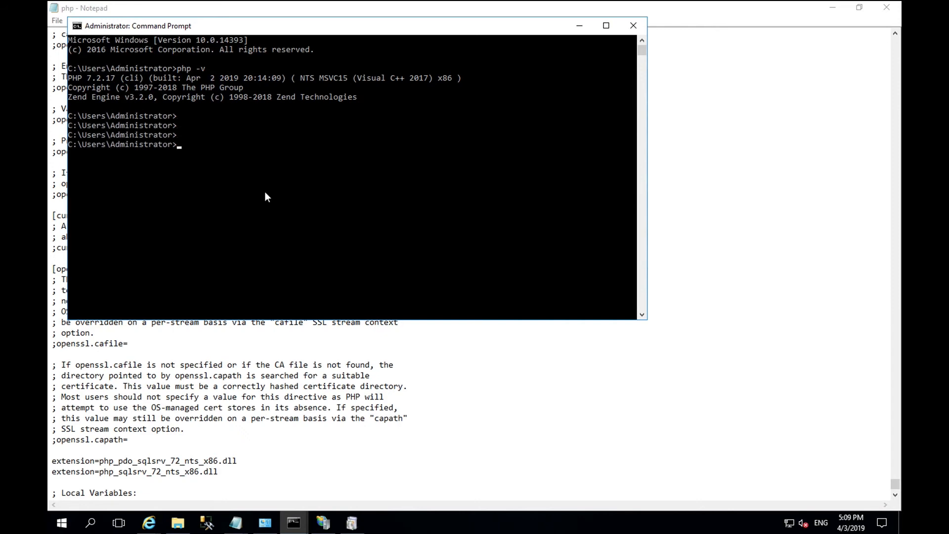
text(php -v)
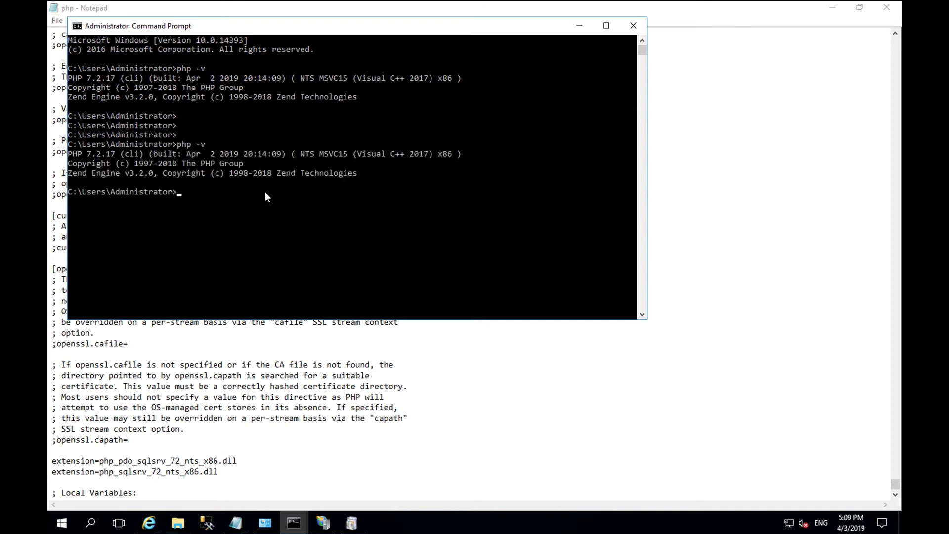